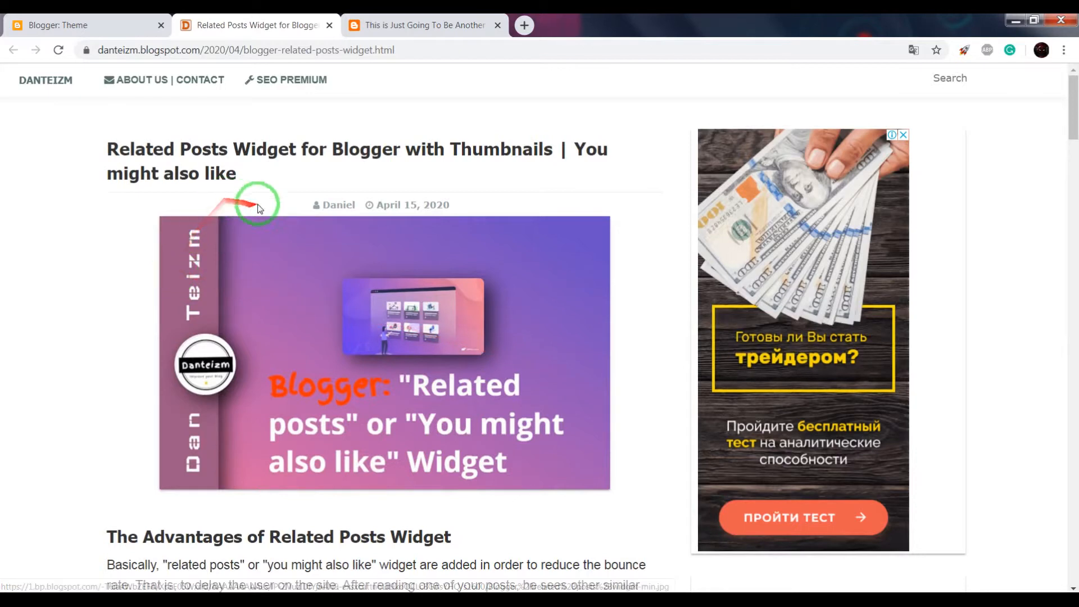
mouse_move(346, 549)
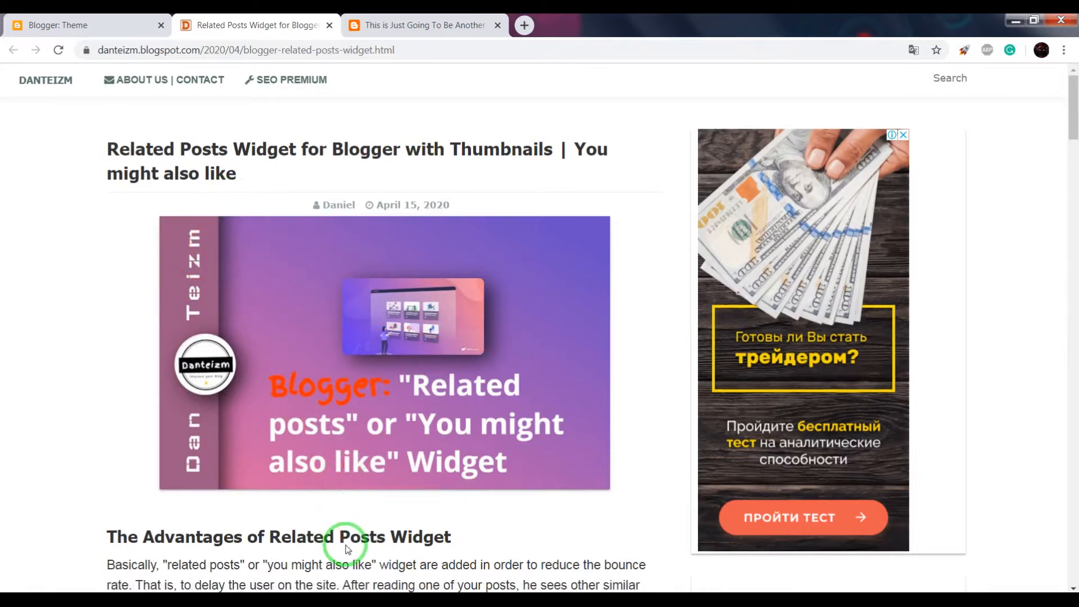
mouse_move(674, 343)
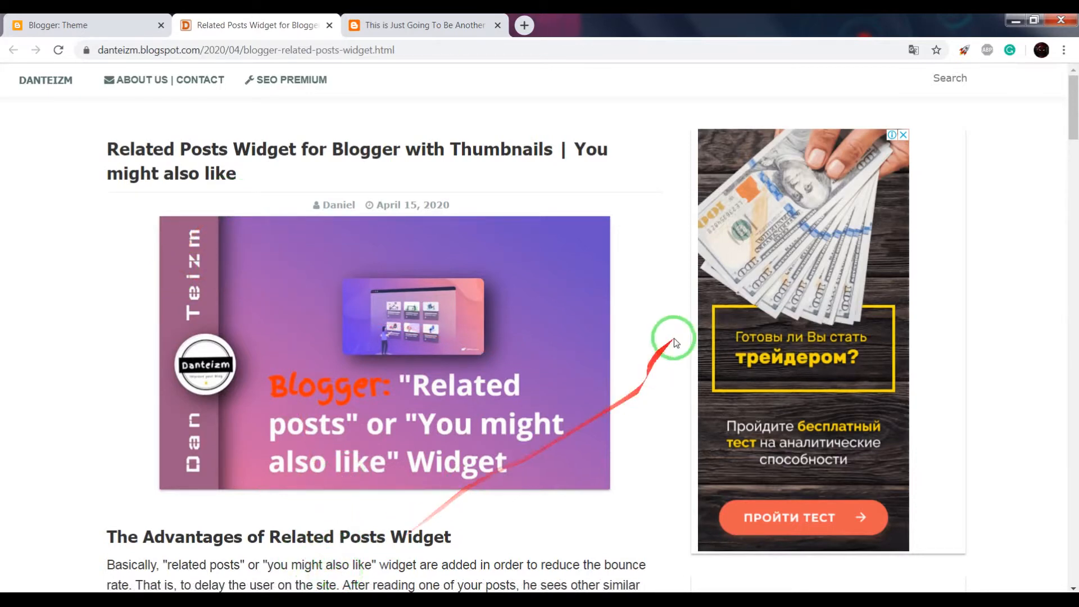
mouse_move(602, 228)
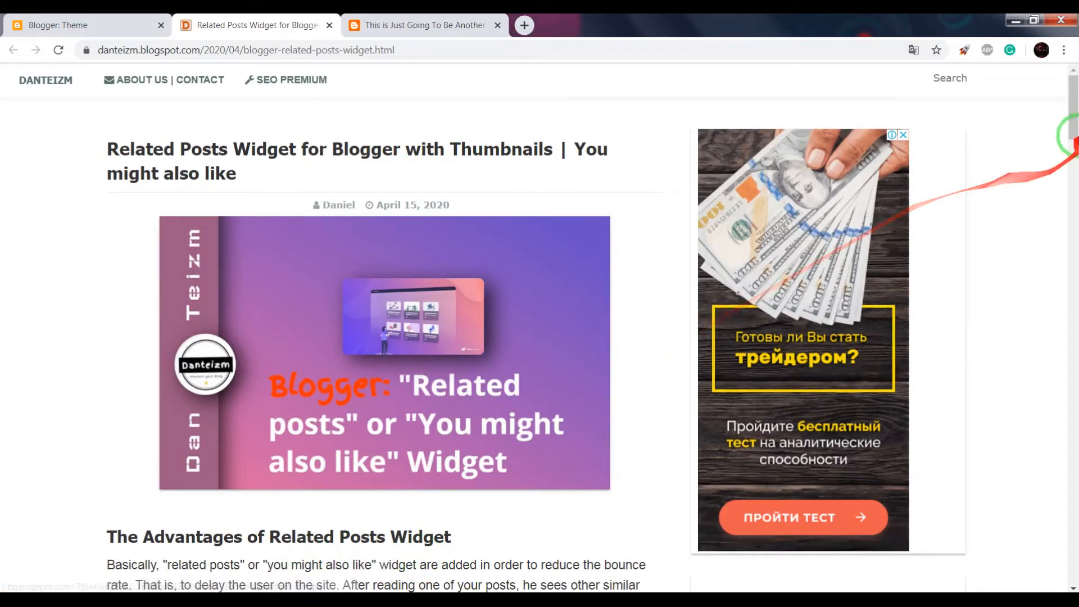
- Scroll through the danteizm.blogspot.com related-posts tutorial to read its steps
scroll("down", 3)
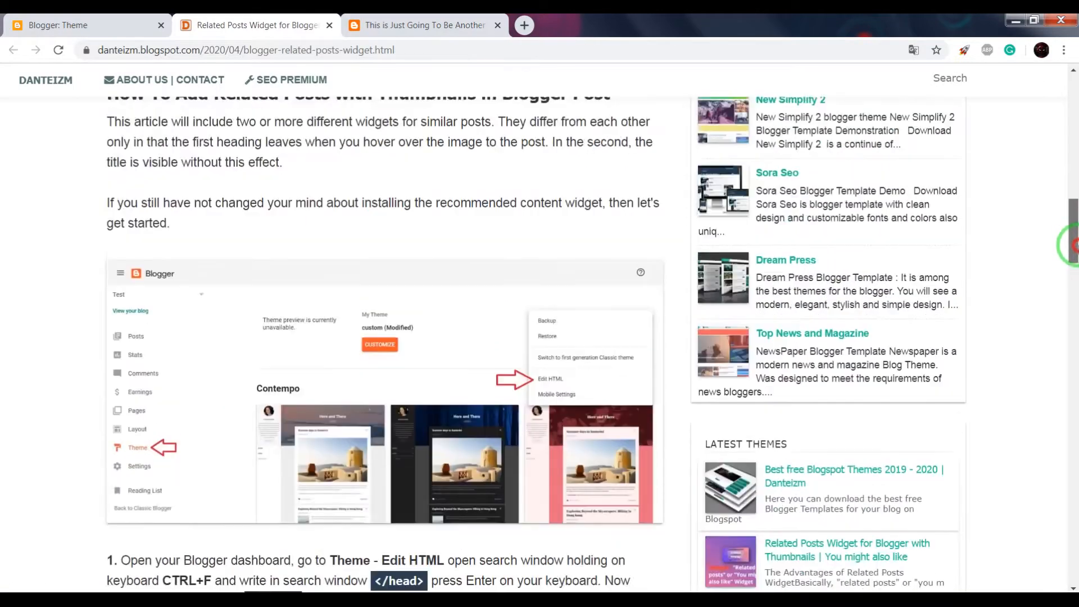
scroll("down", 3)
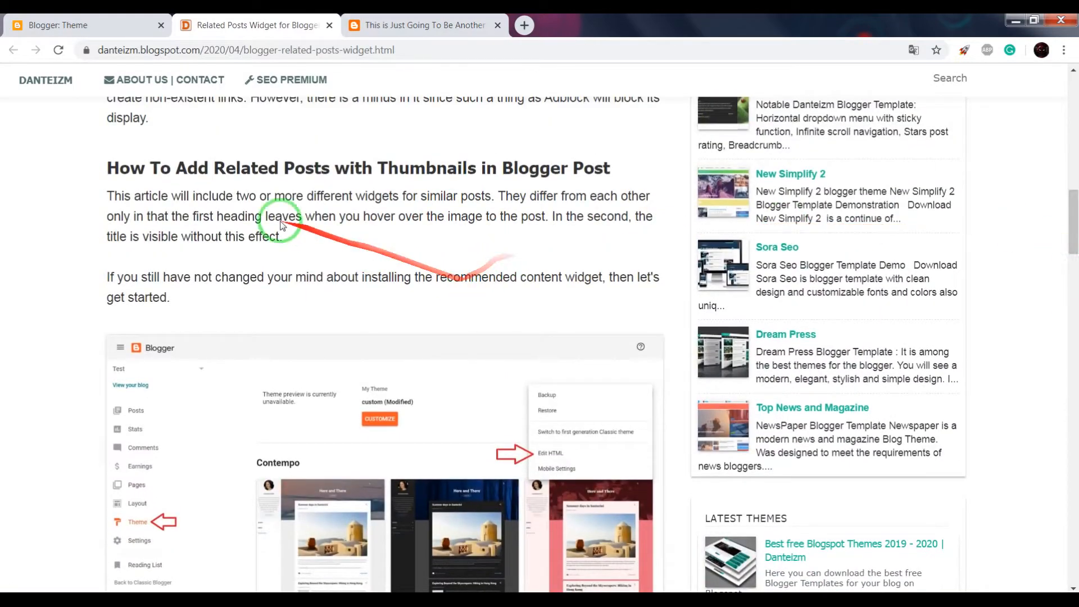
scroll("down", 3)
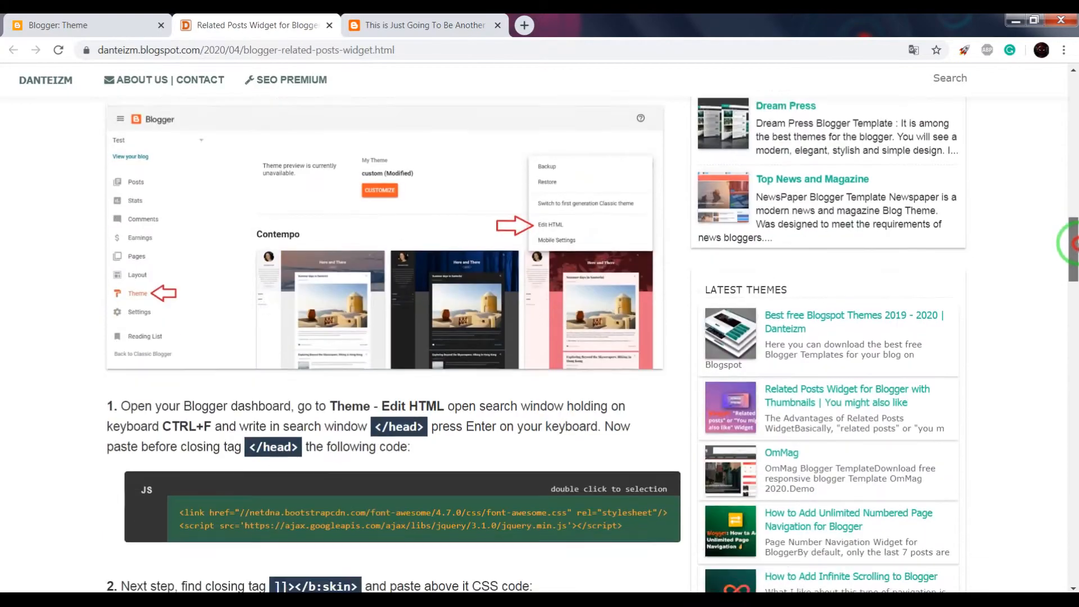
scroll("down", 3)
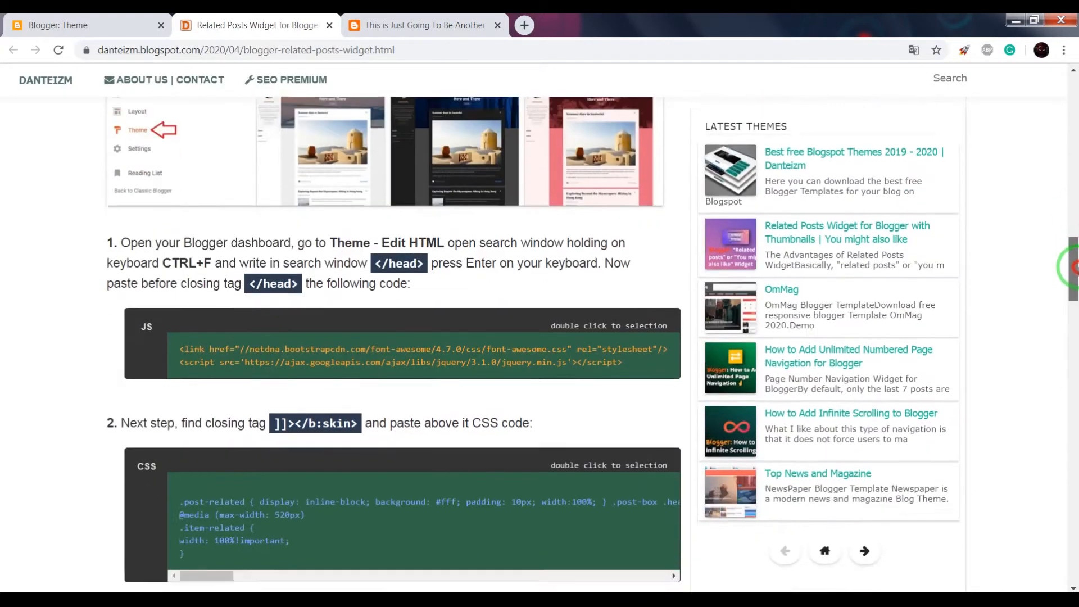
scroll("down", 3)
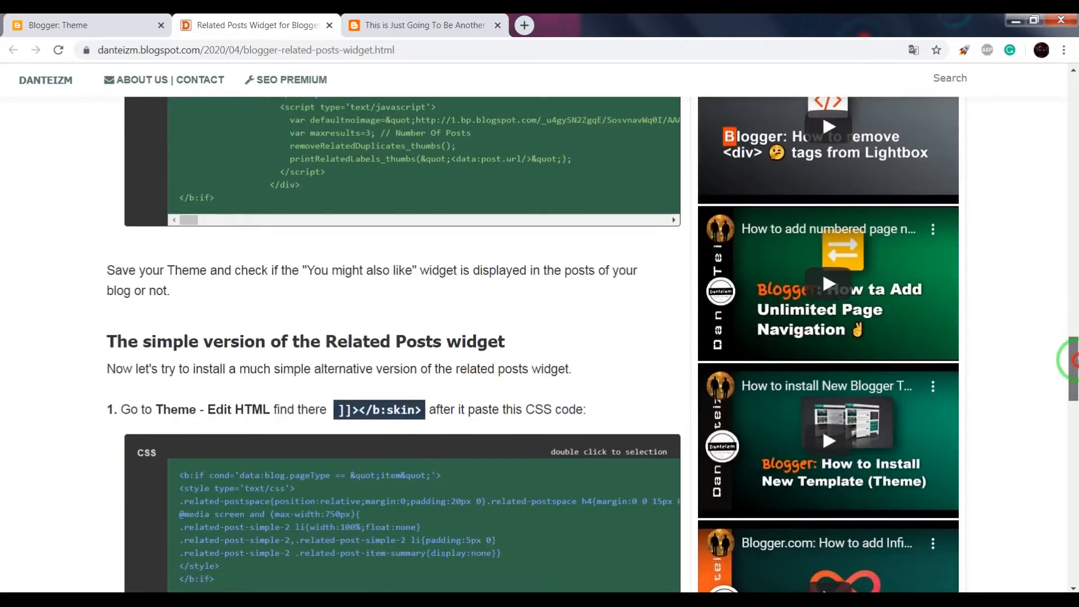
scroll("down", 3)
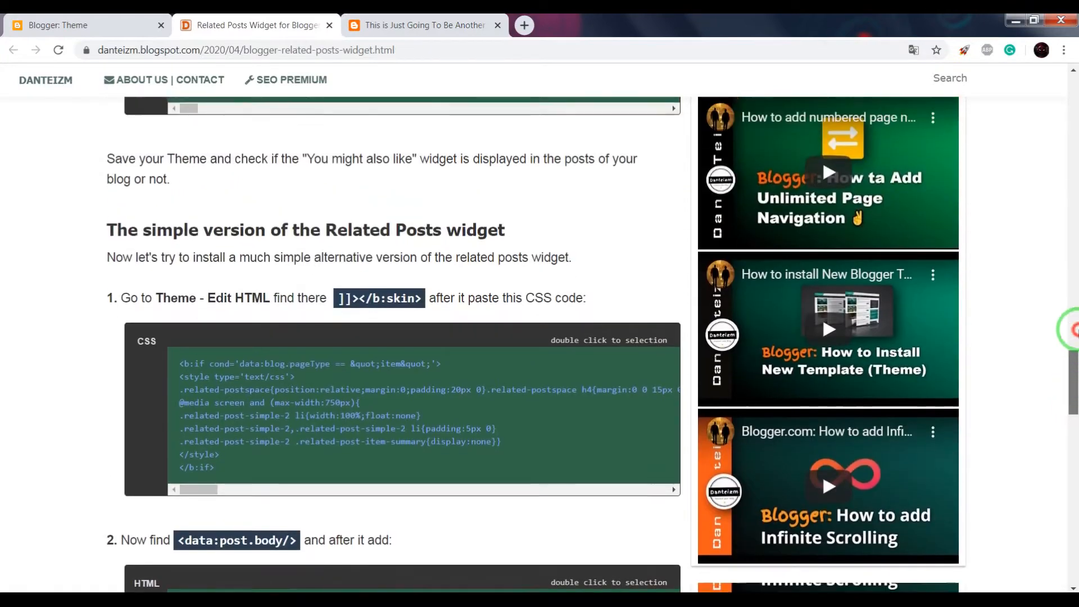
scroll("up", 3)
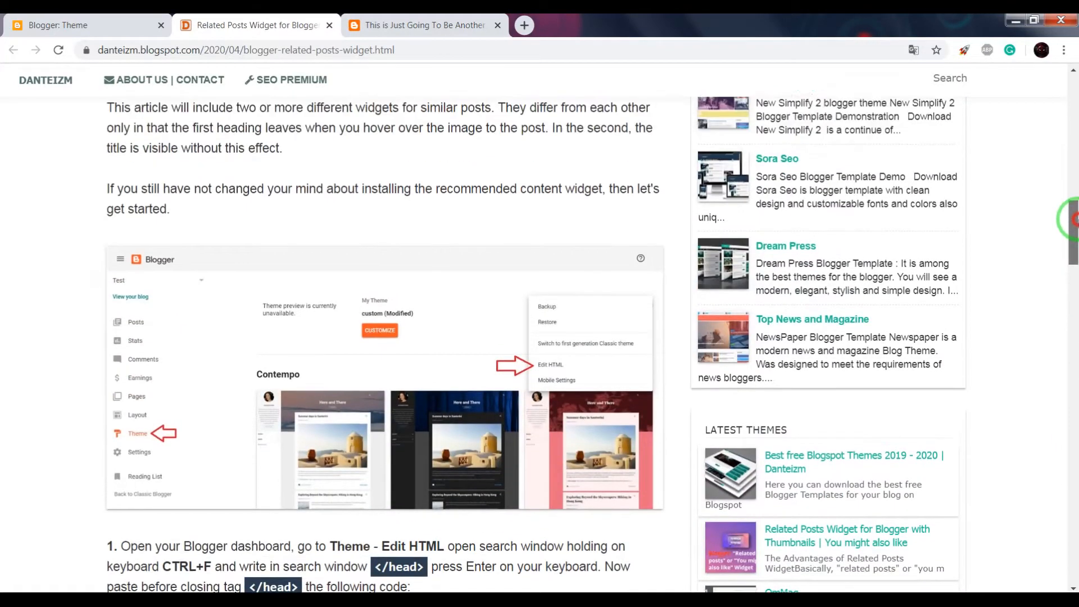
scroll("down", 3)
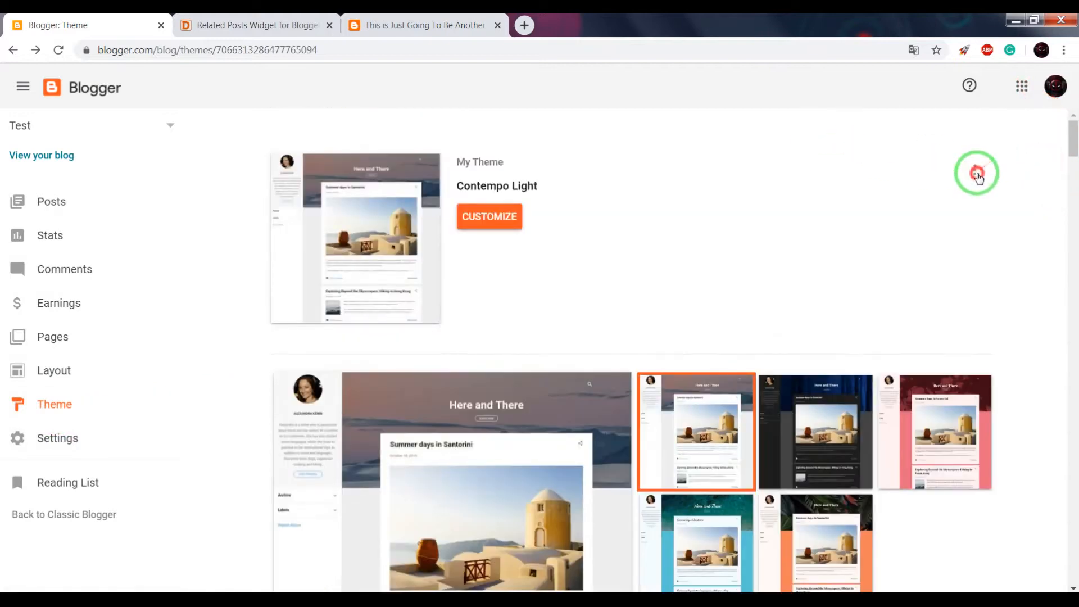
- Open Edit HTML for the Contempo Light theme and search for the copied </head> tag
left_click(975, 170)
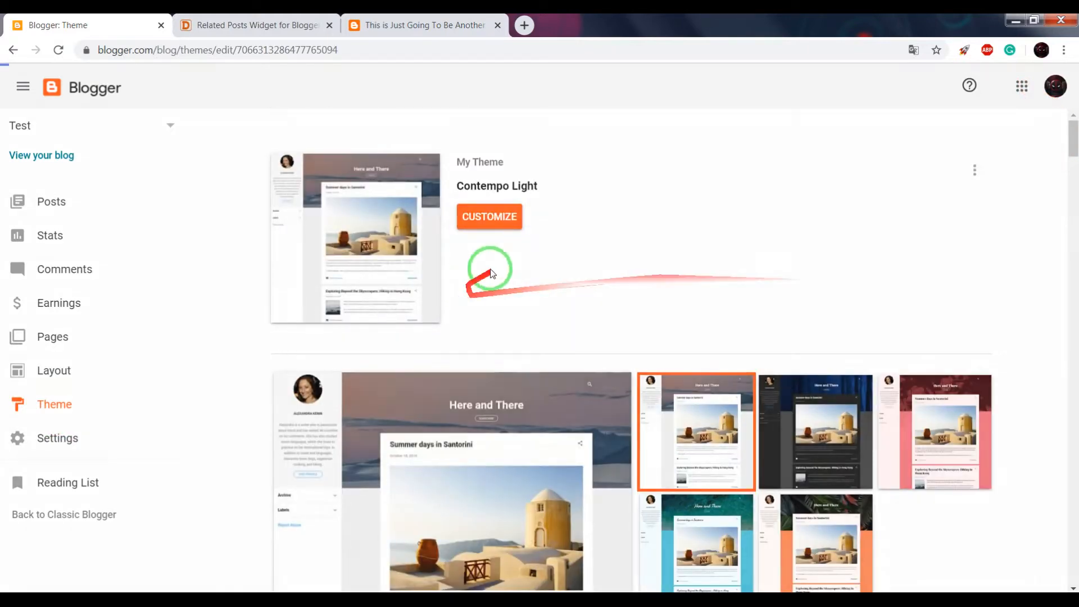
left_click(254, 26)
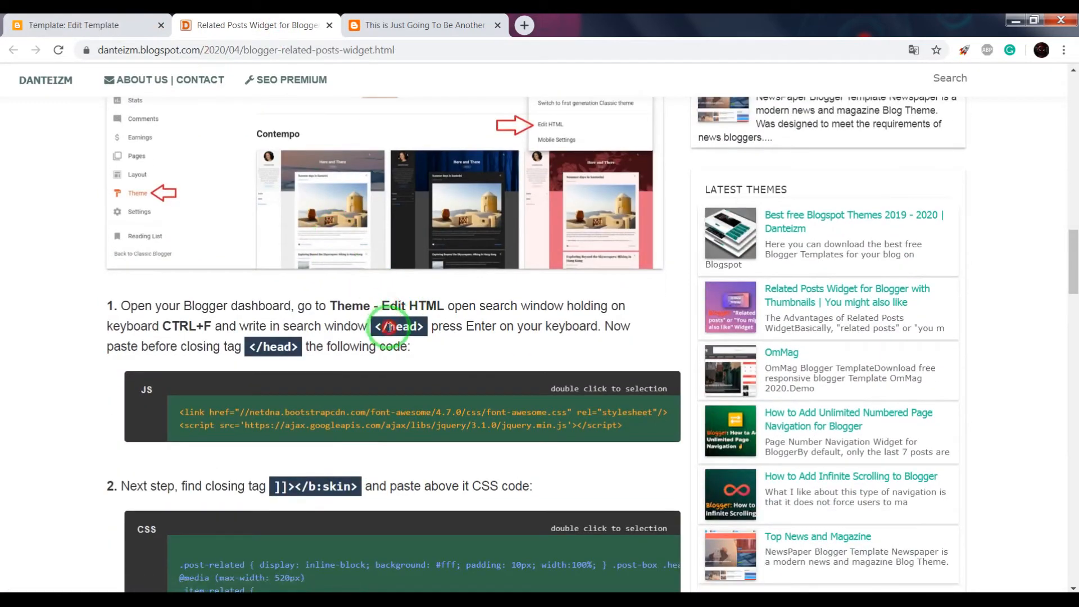
right_click(399, 326)
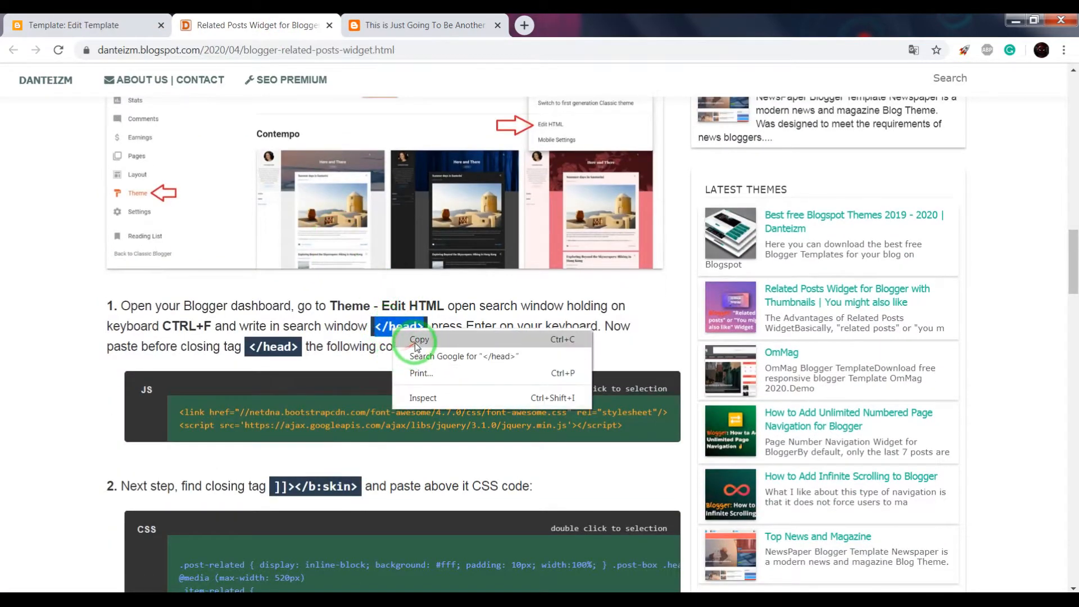
left_click(418, 339)
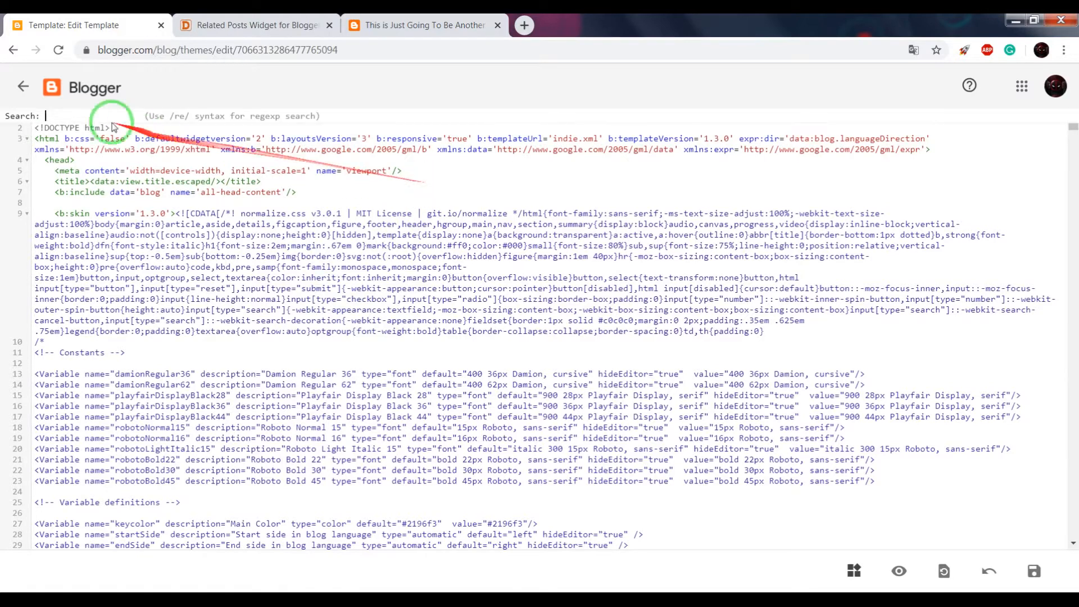
type("</head>")
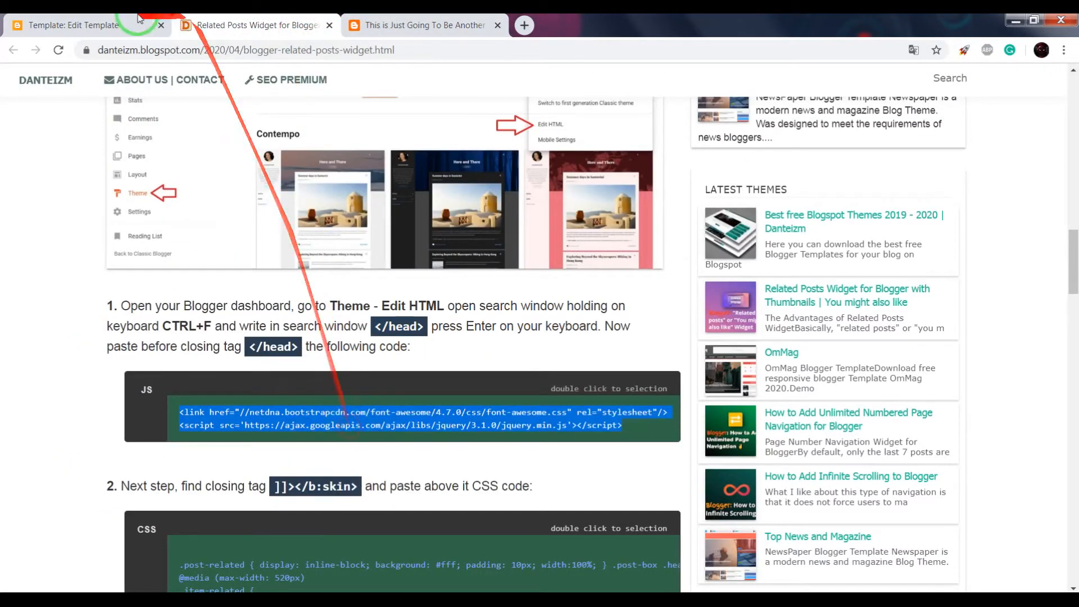
- Paste the font-awesome and jQuery lines before </head> and the related-posts CSS above ]]></b:skin>
left_click(83, 25)
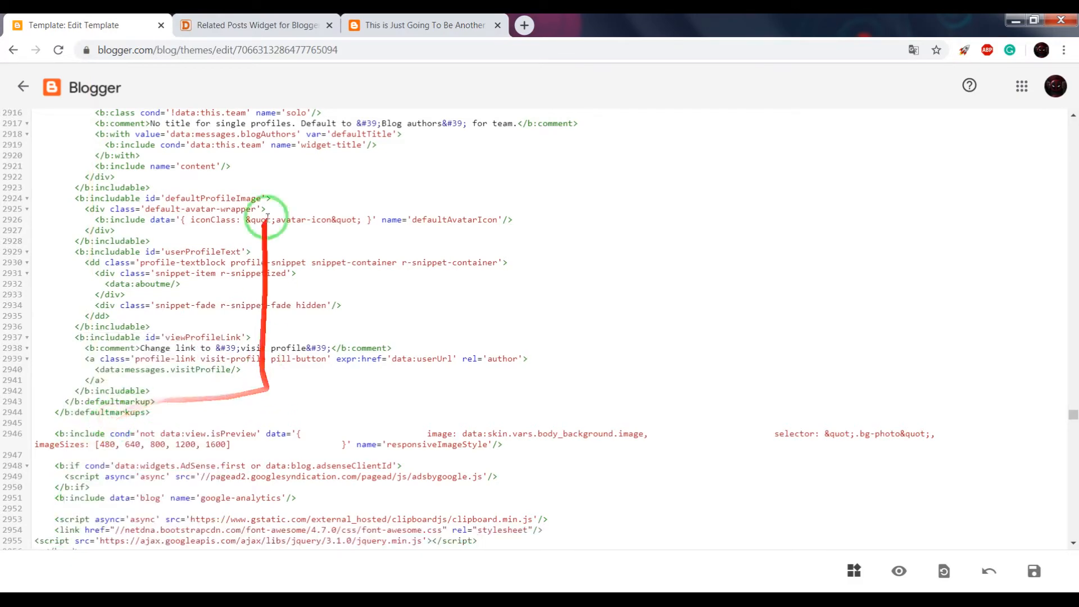
left_click(255, 25)
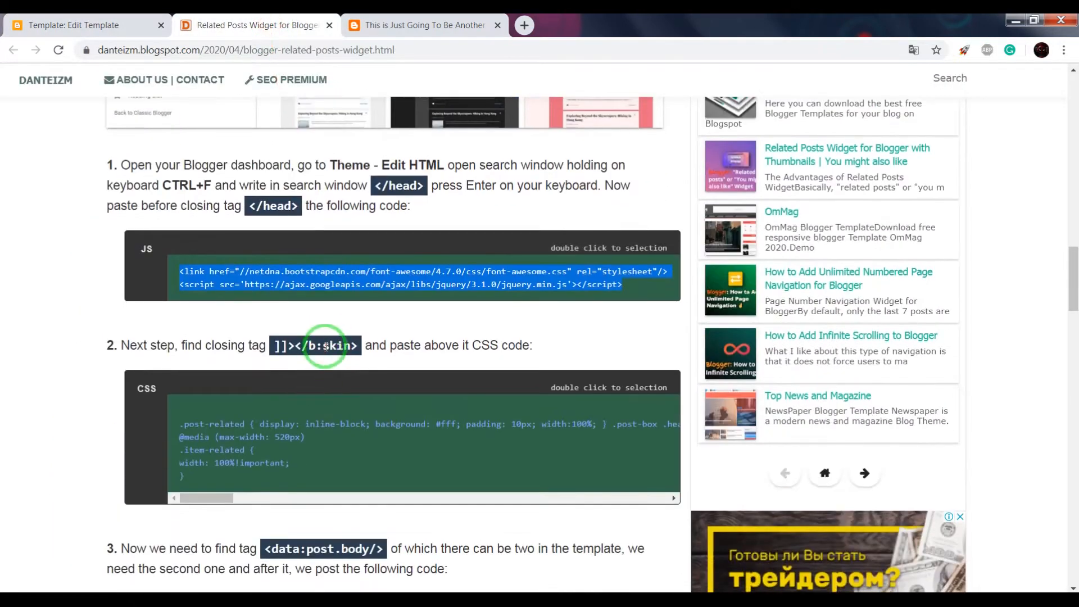
left_click(80, 25)
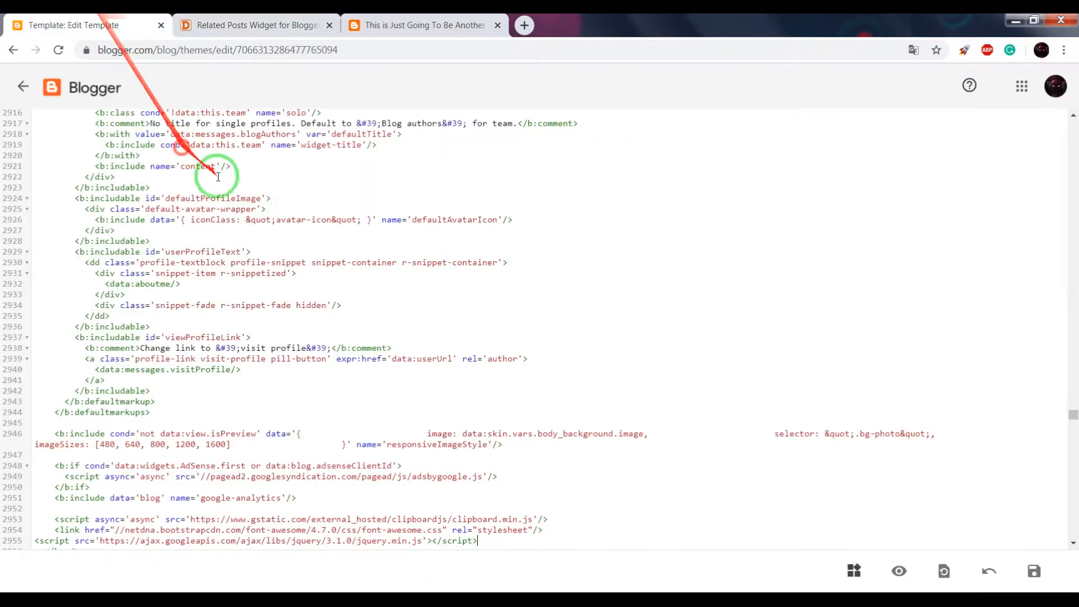
key("ctrl+f")
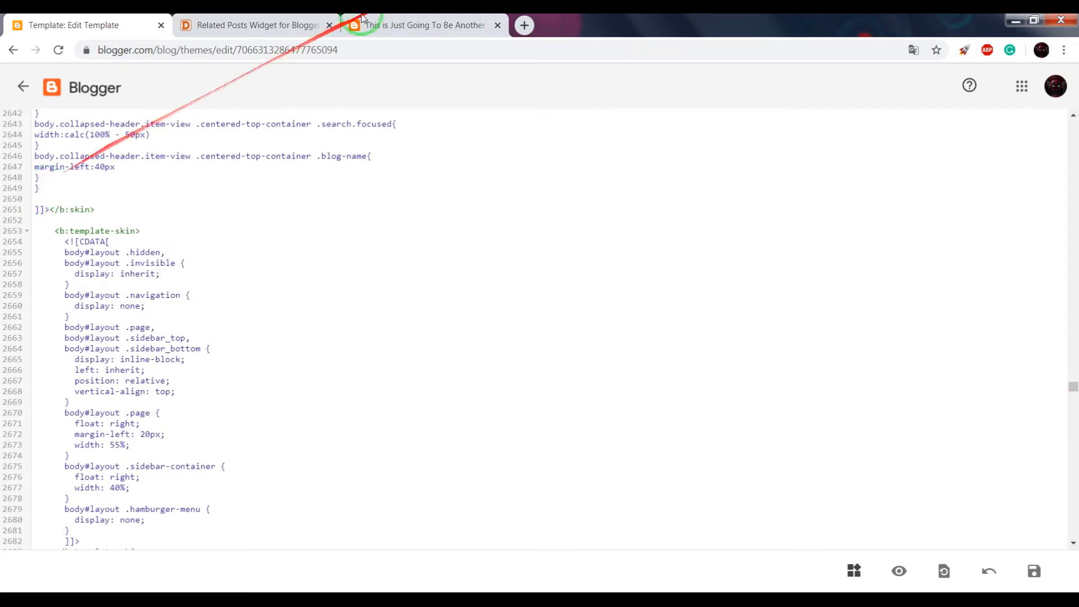
left_click(256, 25)
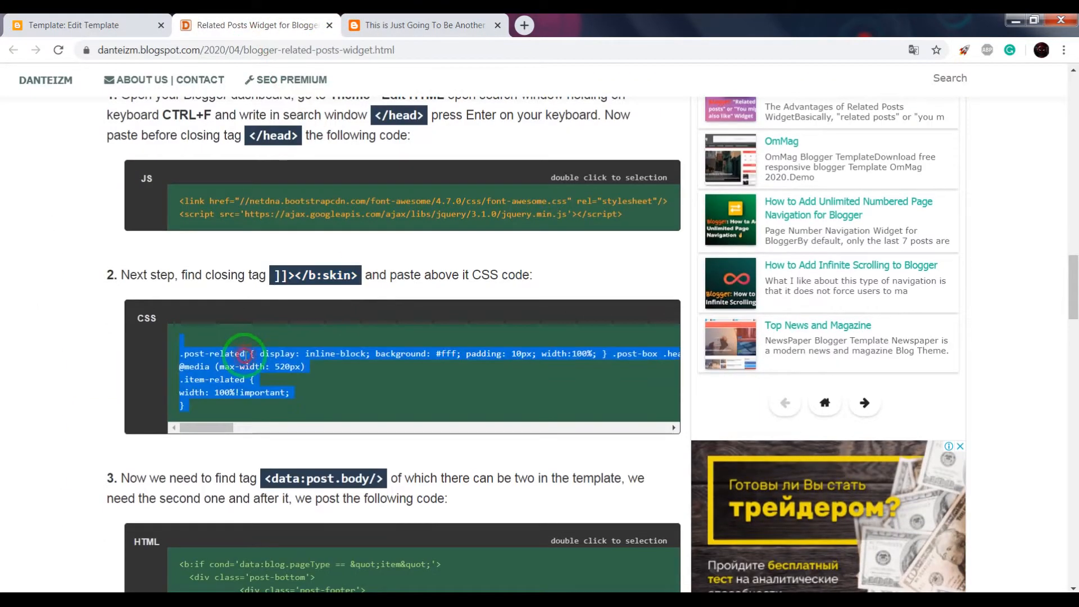
left_click(83, 26)
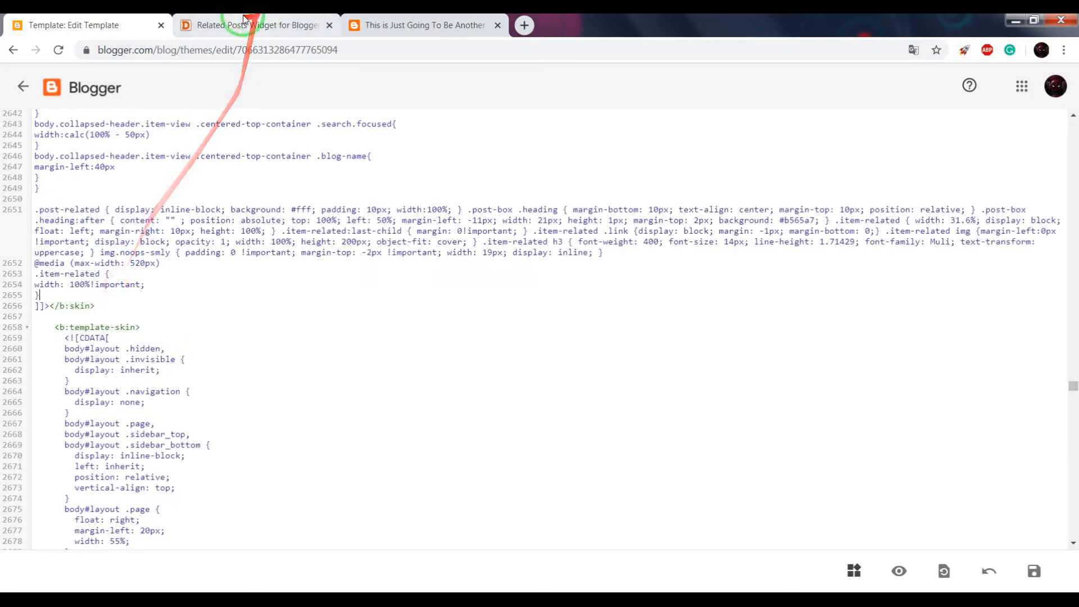
left_click(258, 25)
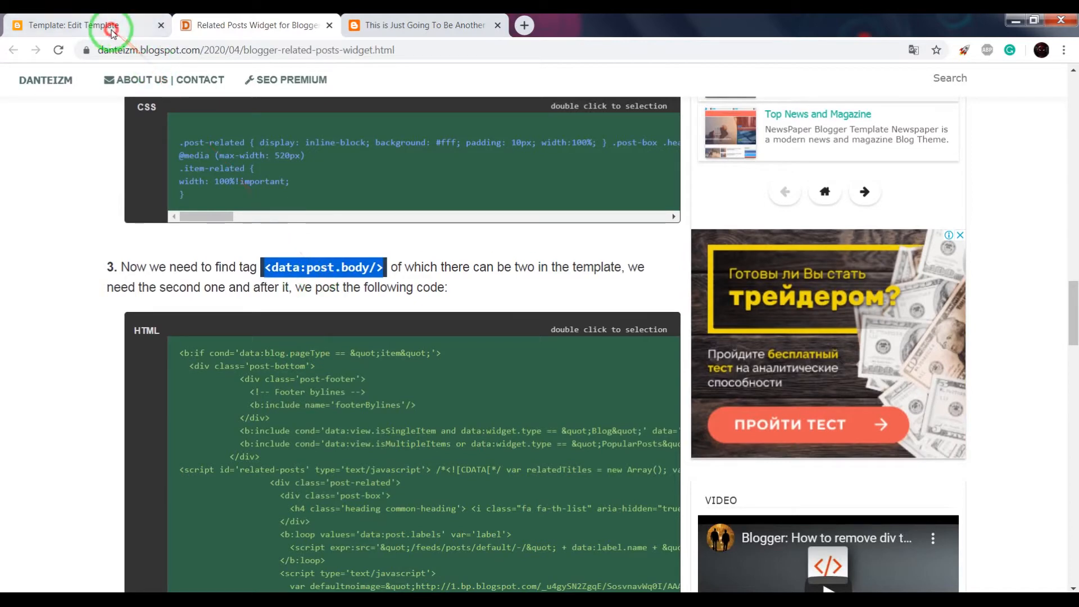
- Find <data:post.body/> in the template and copy the tutorial's related-posts HTML block there
left_click(83, 25)
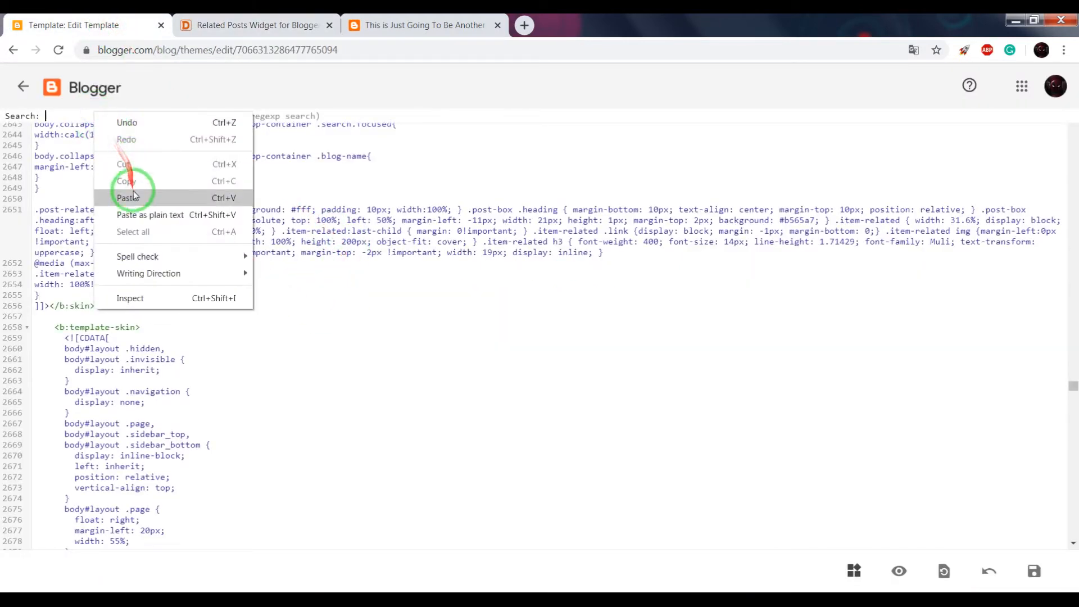
left_click(128, 198)
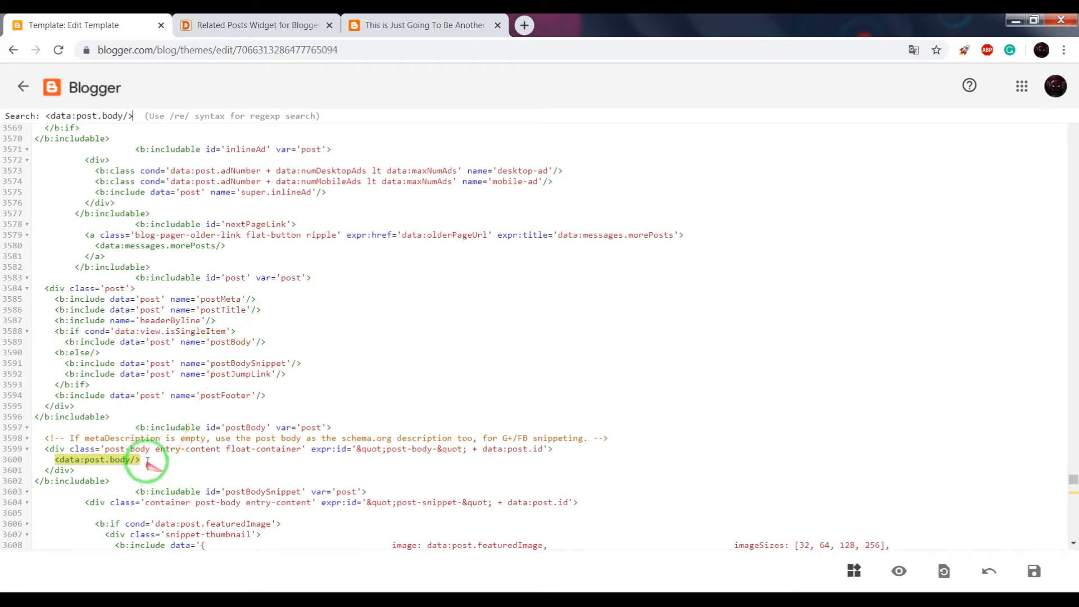
left_click(257, 25)
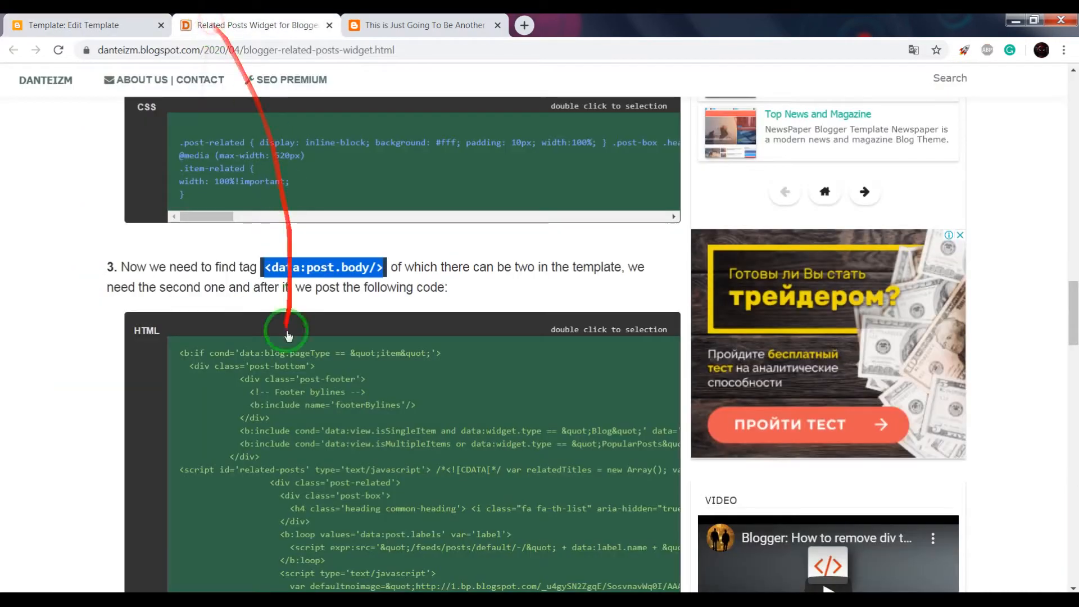
double_click(289, 331)
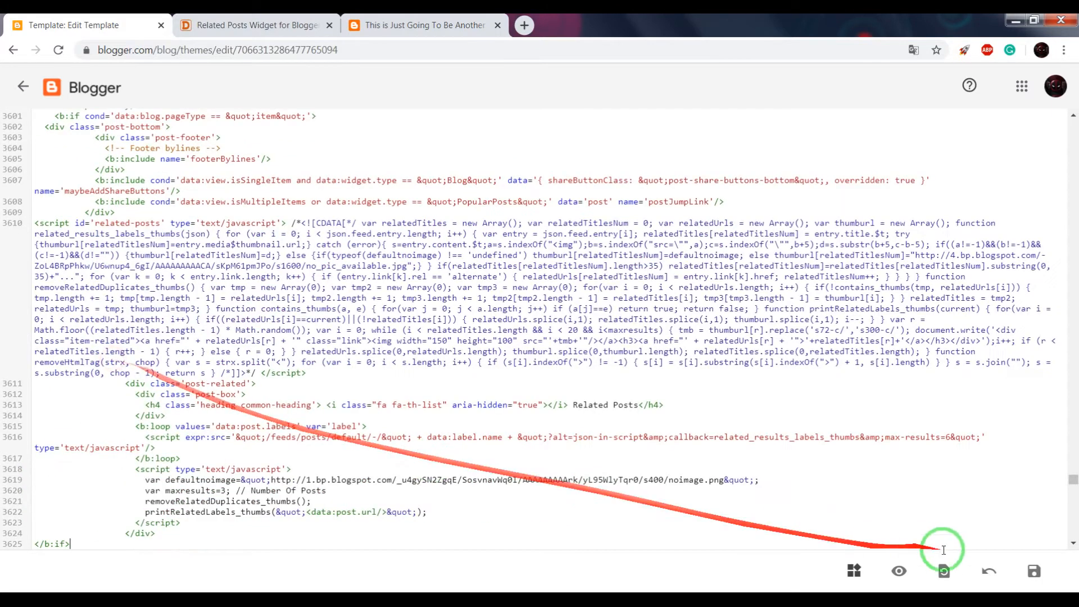
- Save the theme with the widget script placed below <data:post.body/>
left_click(420, 25)
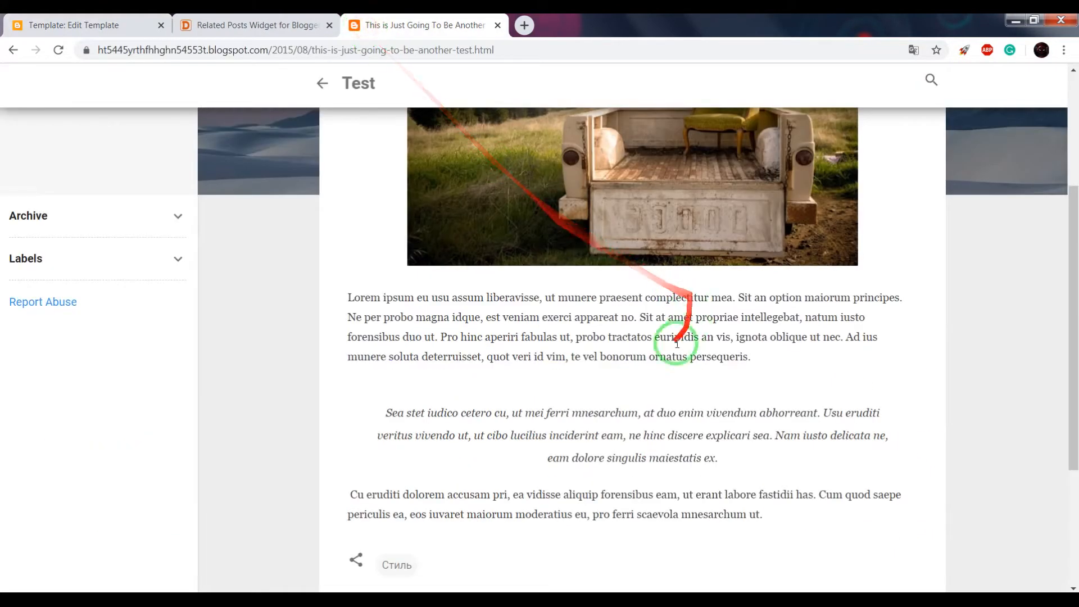
mouse_move(598, 480)
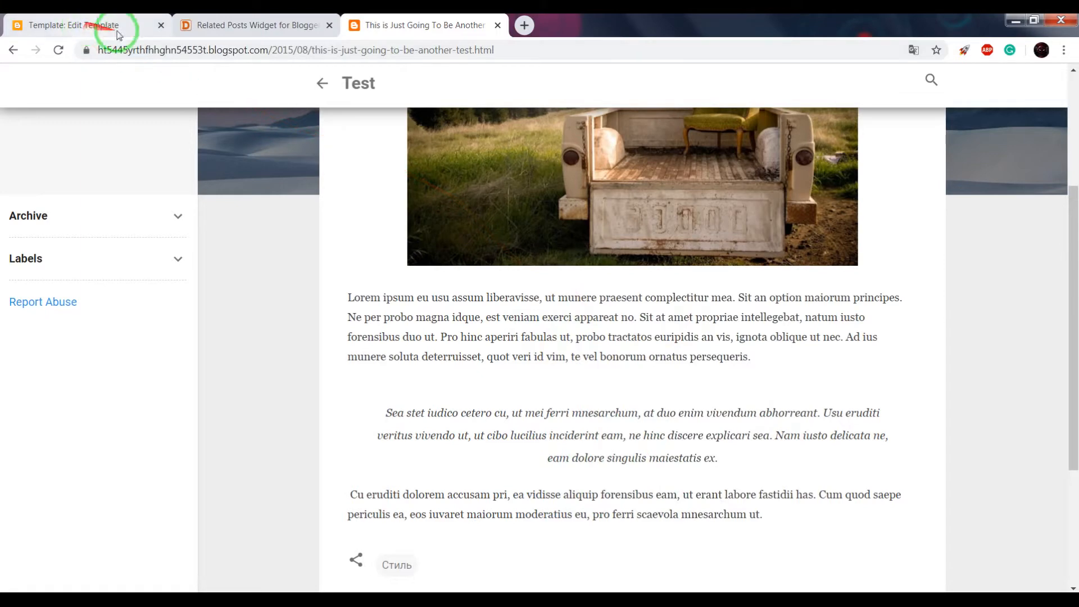
left_click(83, 25)
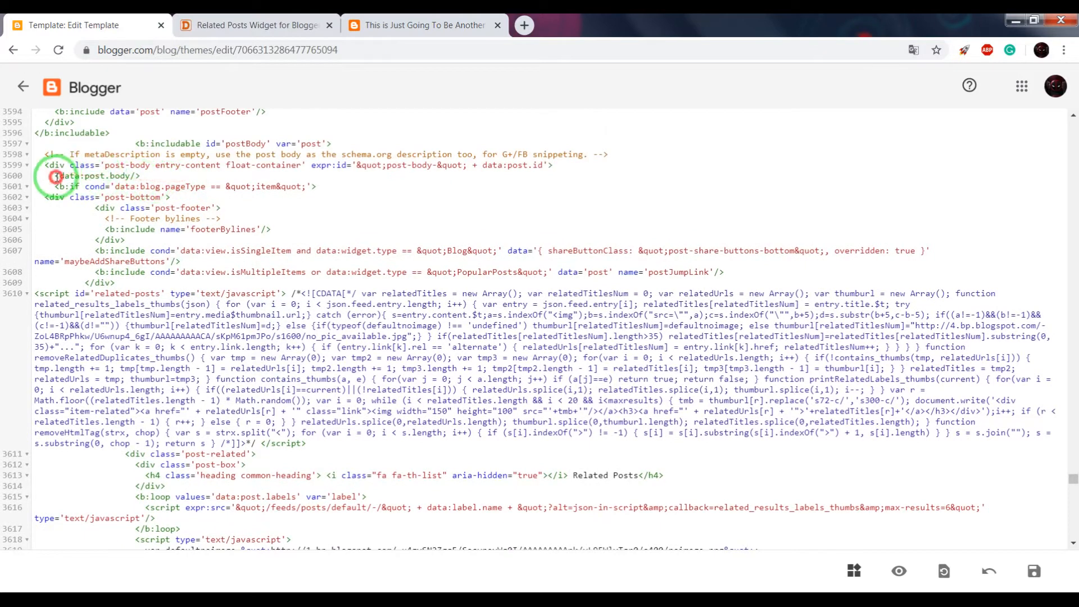
double_click(96, 175)
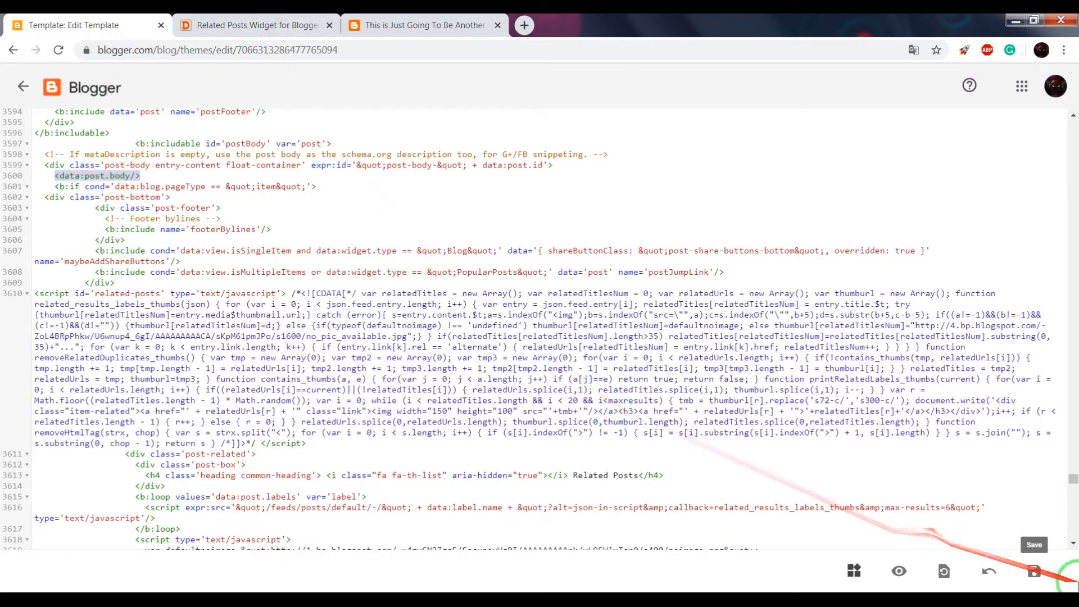
left_click(423, 26)
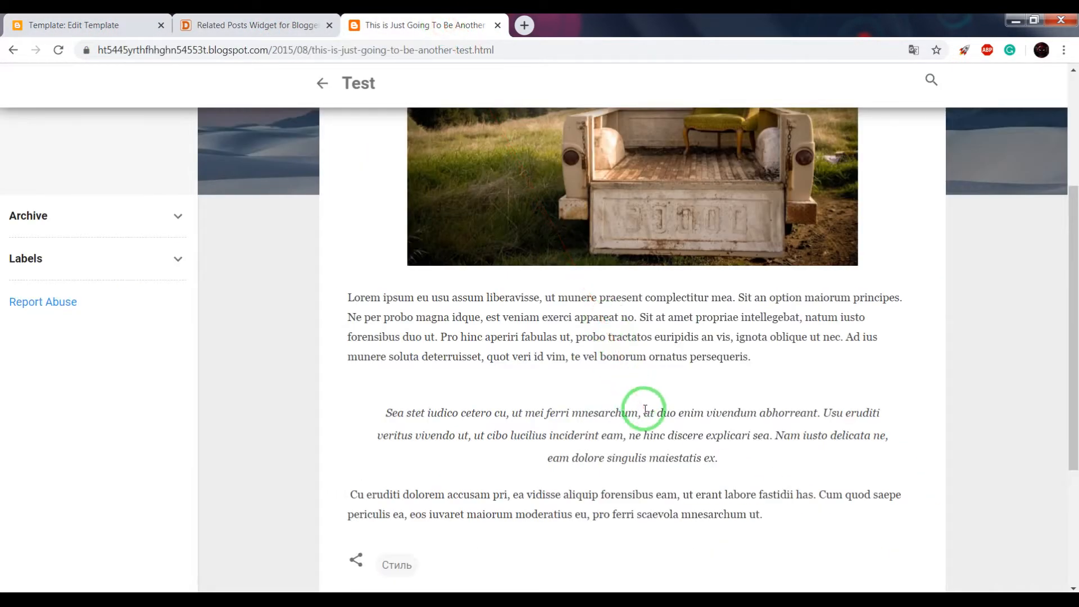
mouse_move(611, 399)
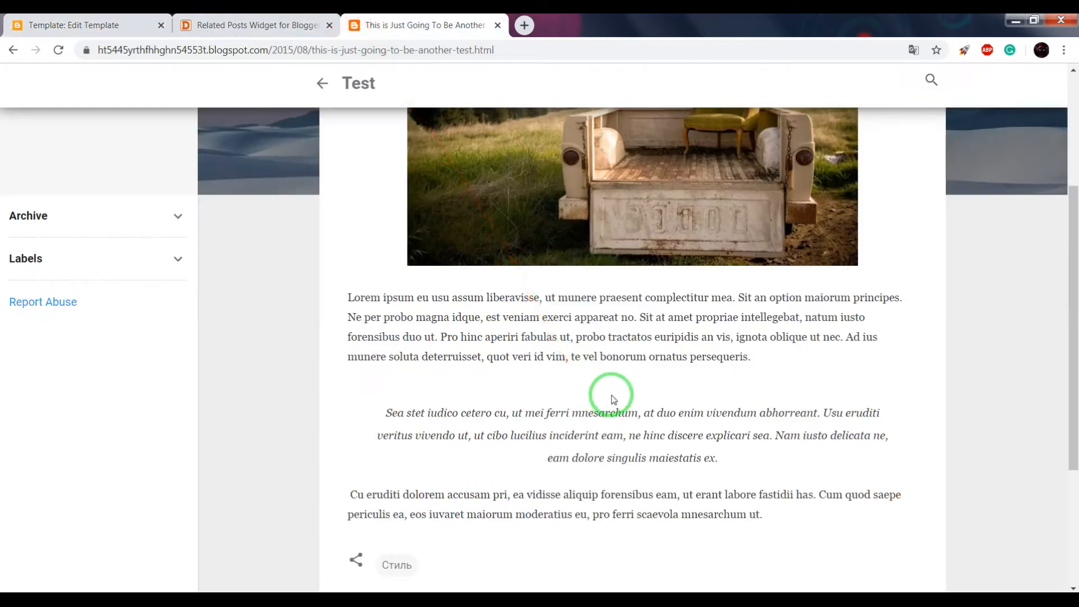
left_click(83, 26)
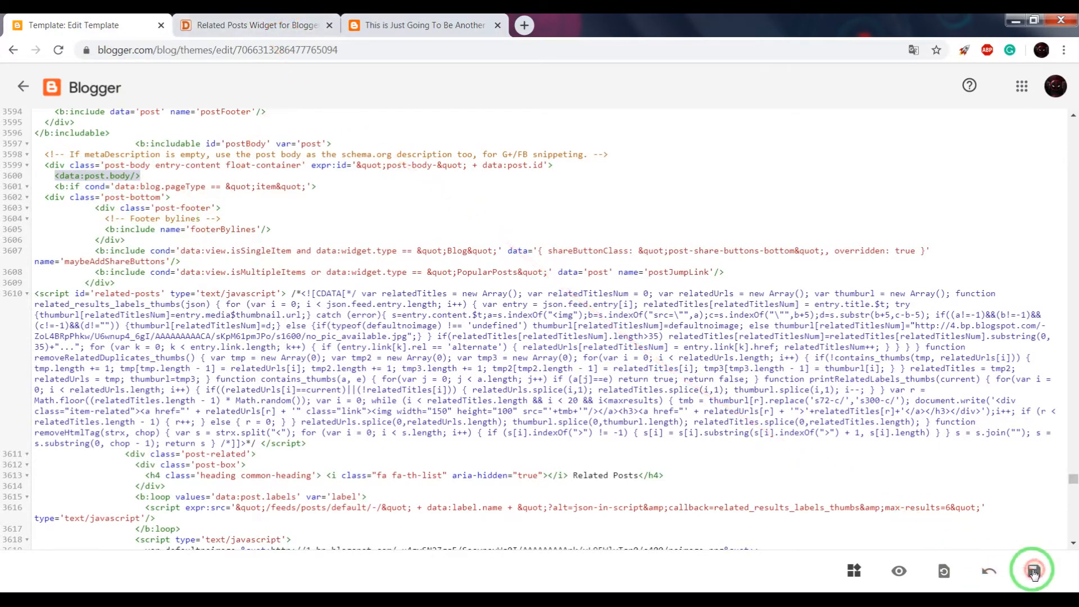
left_click(1032, 571)
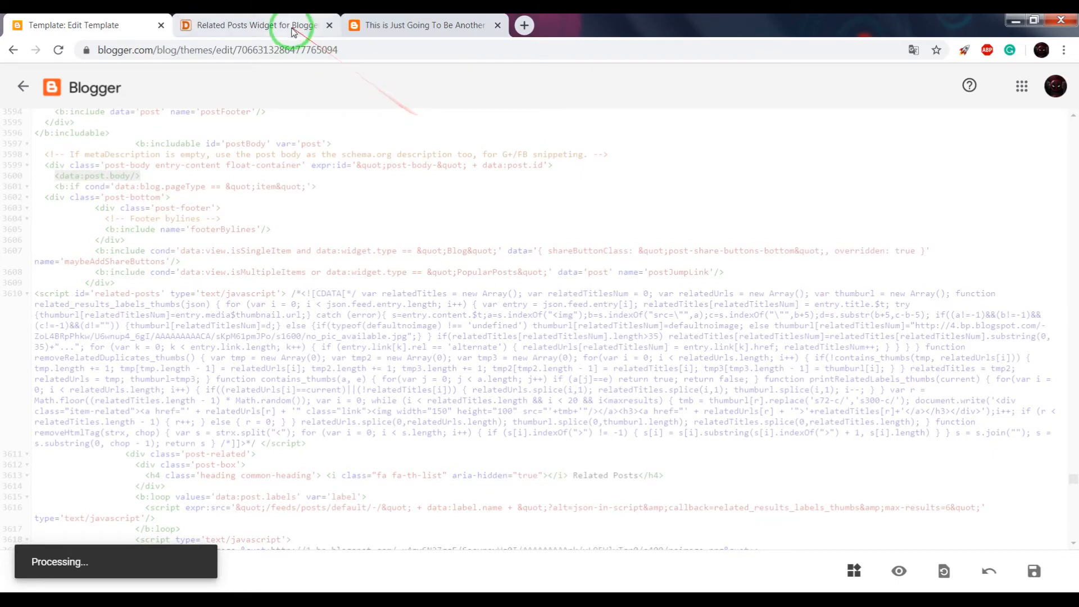
- Reload the post to confirm the three-thumbnail Related Posts grid, then copy ]]></b:skin> from the tutorial
left_click(422, 25)
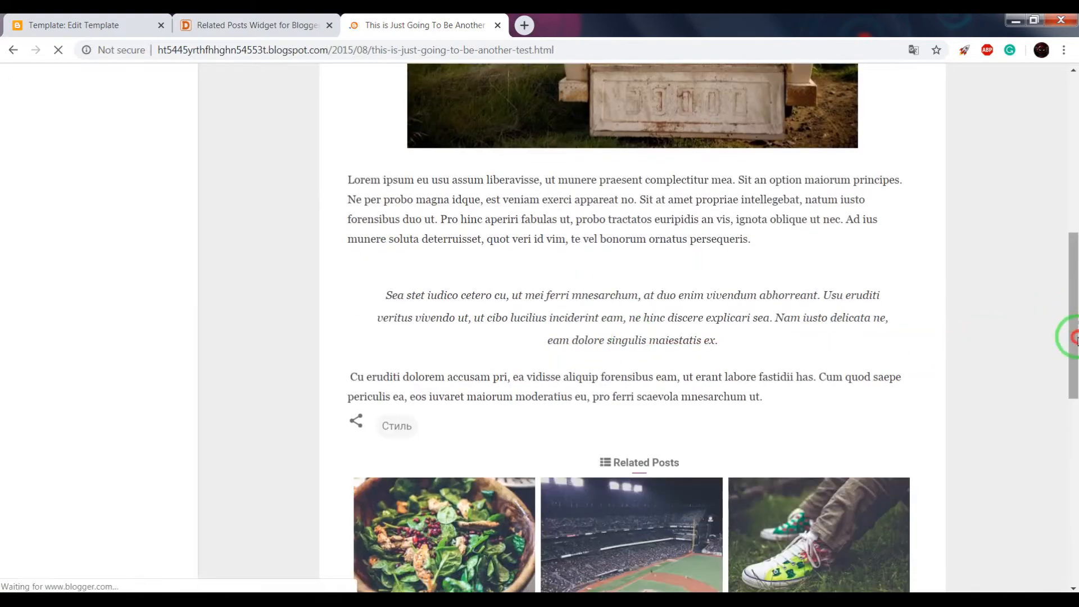
scroll("down", 3)
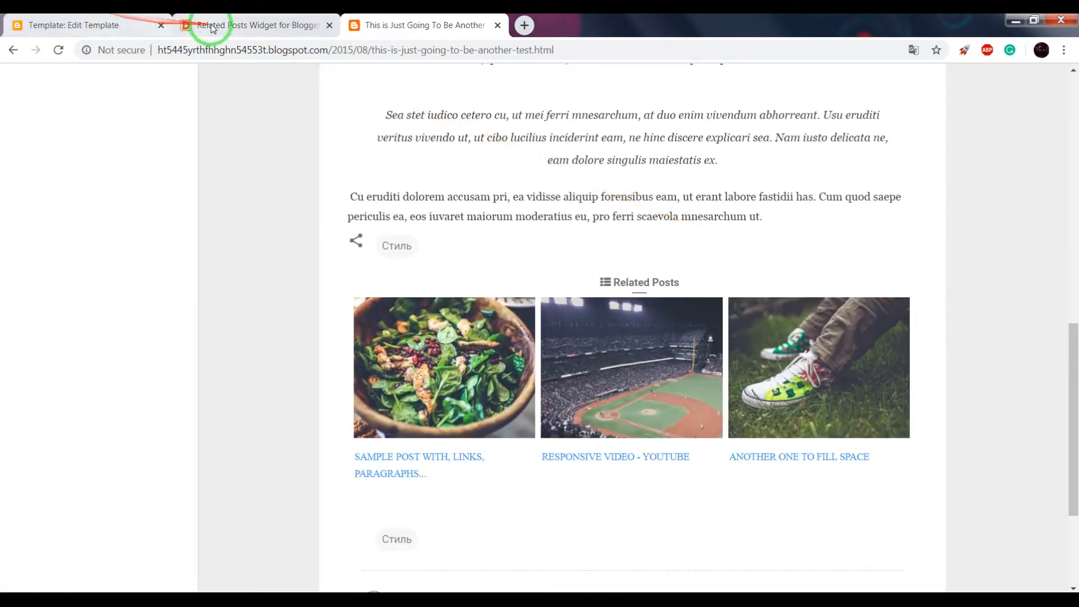
left_click(255, 25)
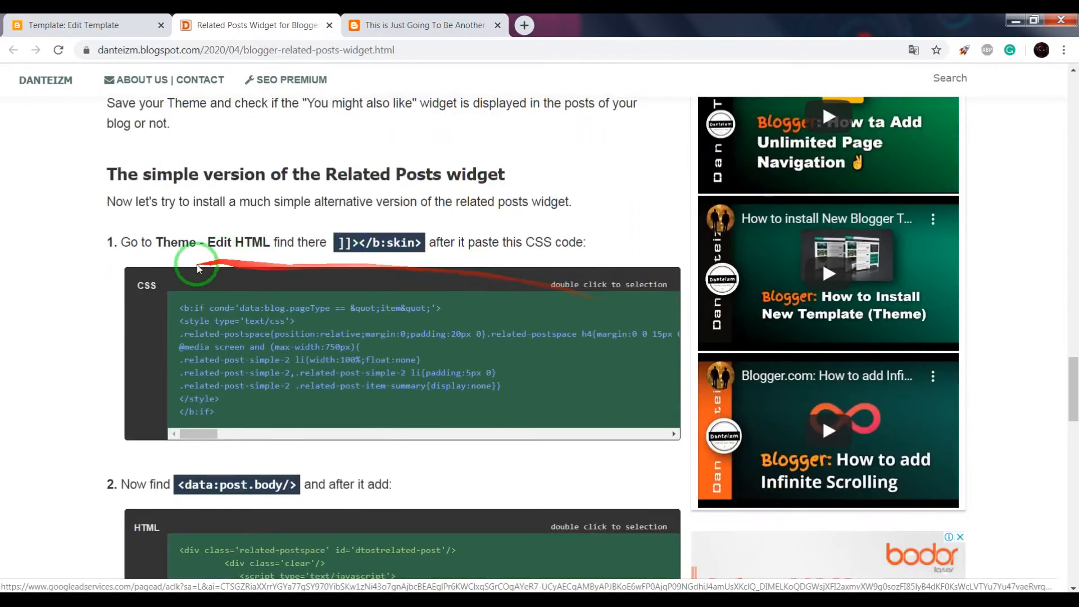
double_click(388, 242)
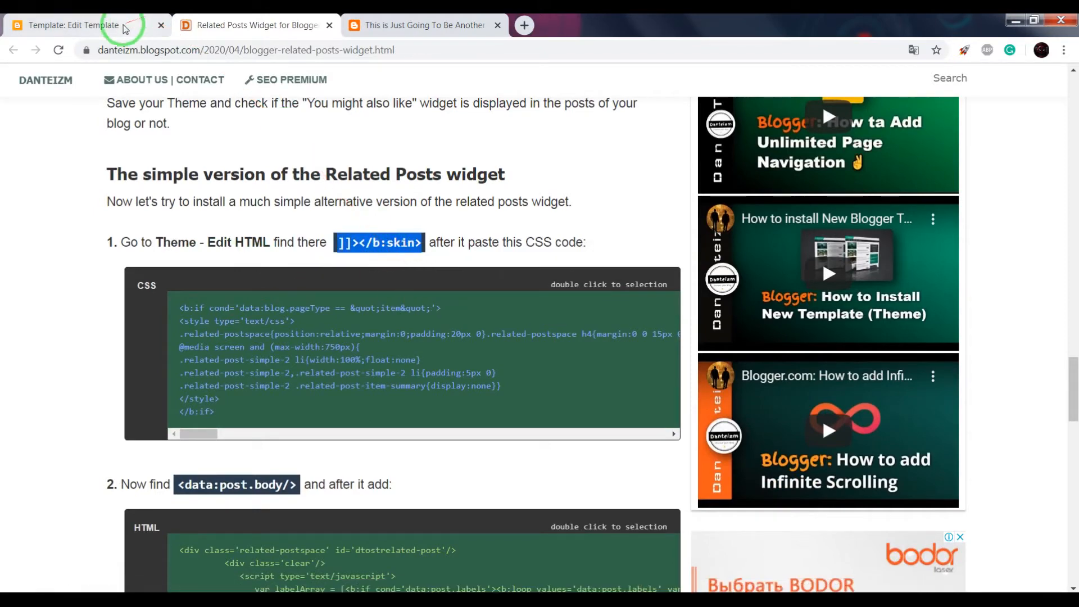
left_click(76, 26)
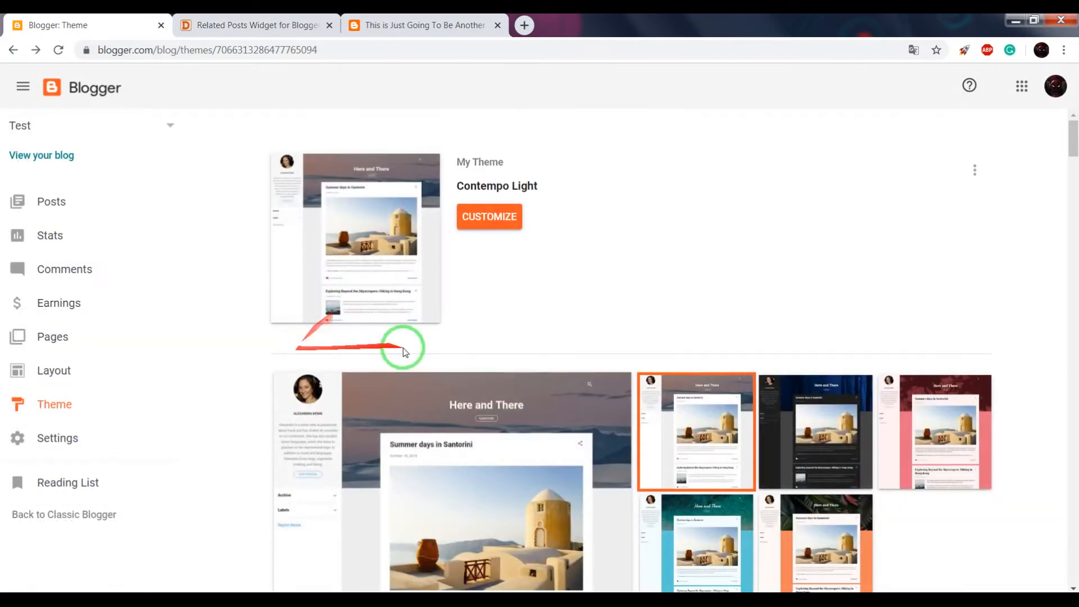
scroll("down", 3)
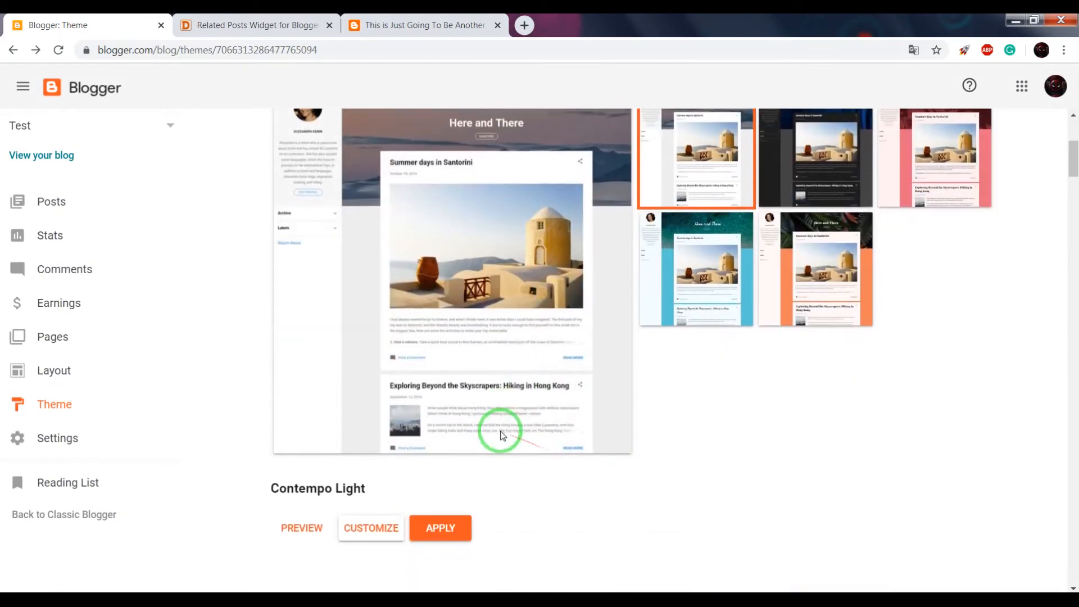
scroll("down", 3)
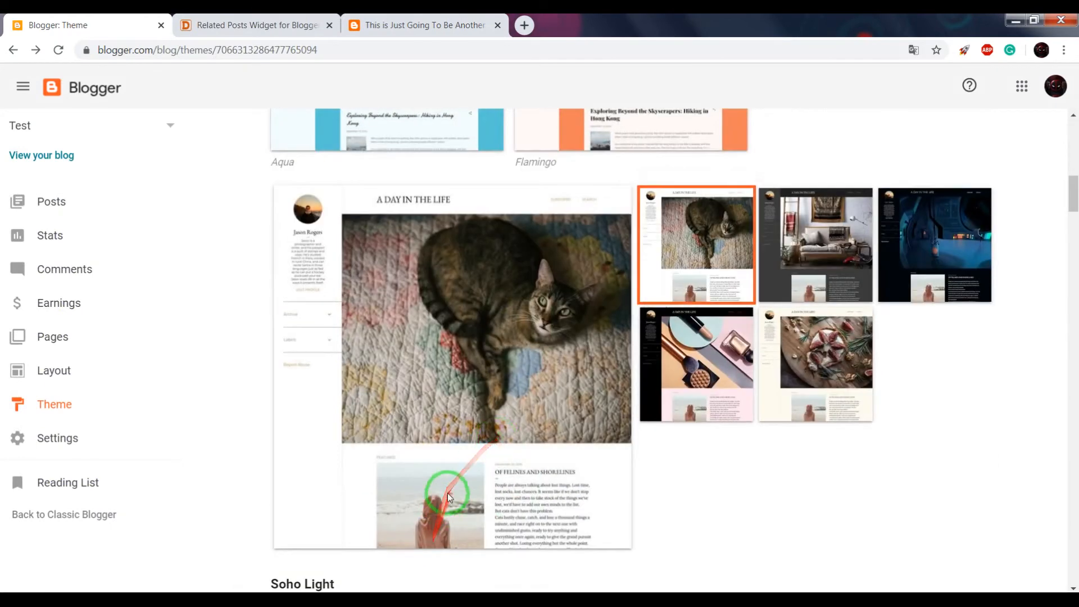
left_click(439, 552)
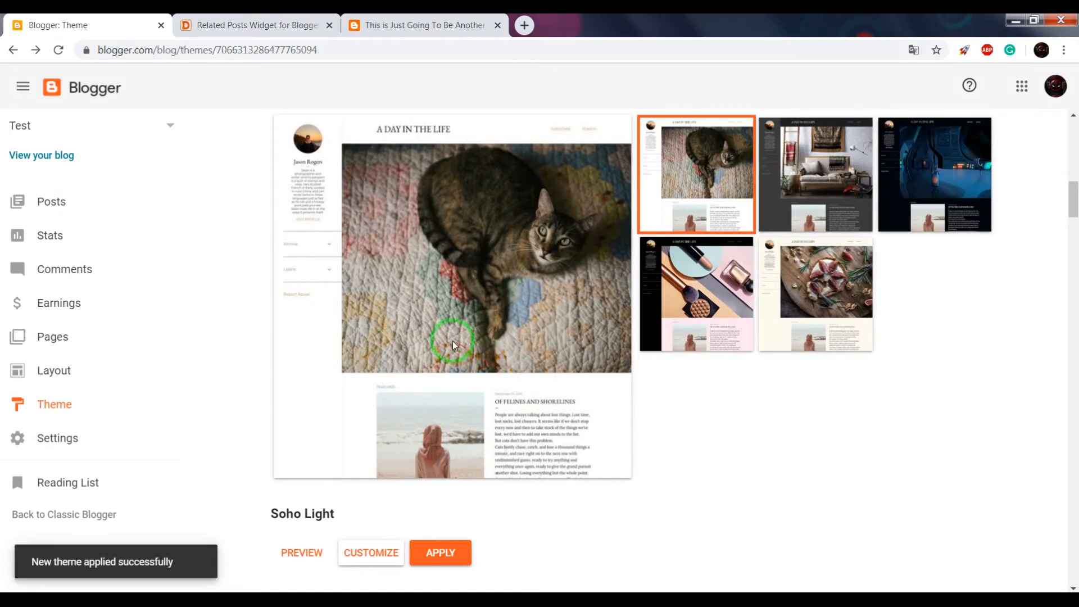
scroll("down", 3)
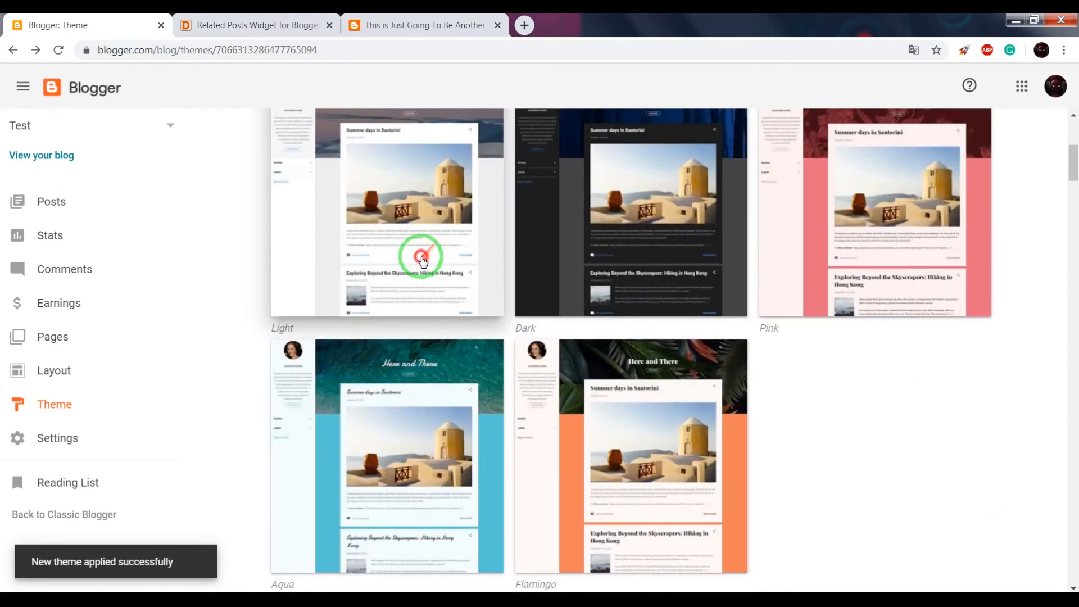
left_click(420, 258)
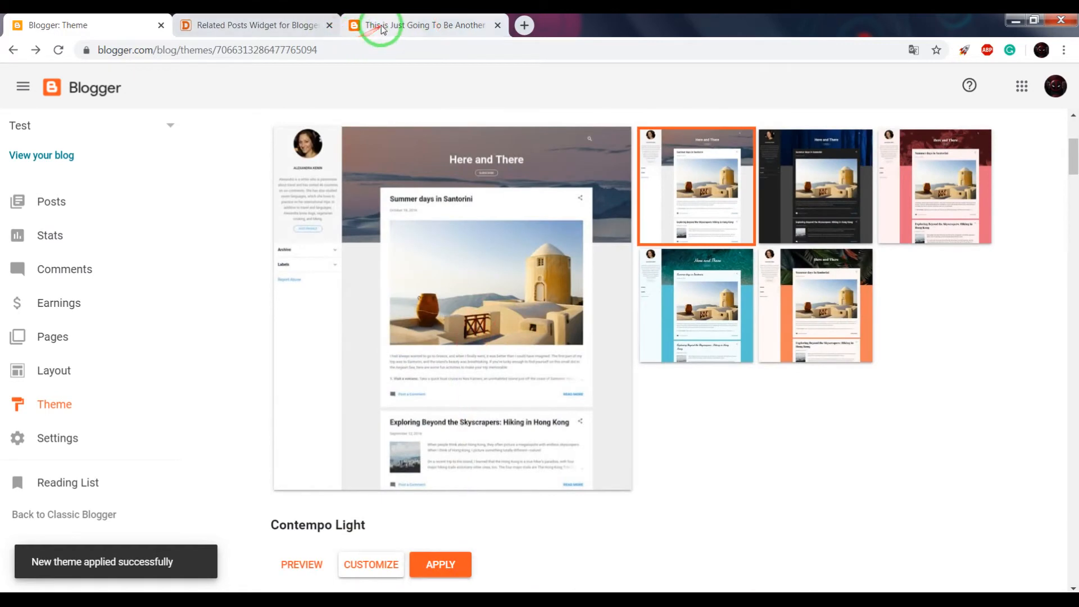
left_click(420, 25)
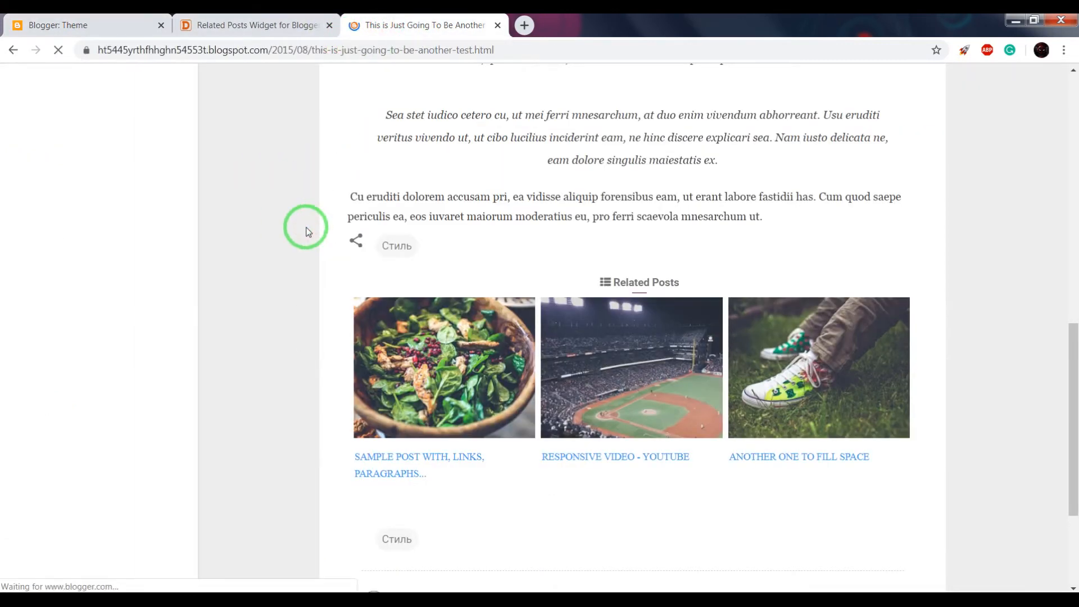
scroll("down", 3)
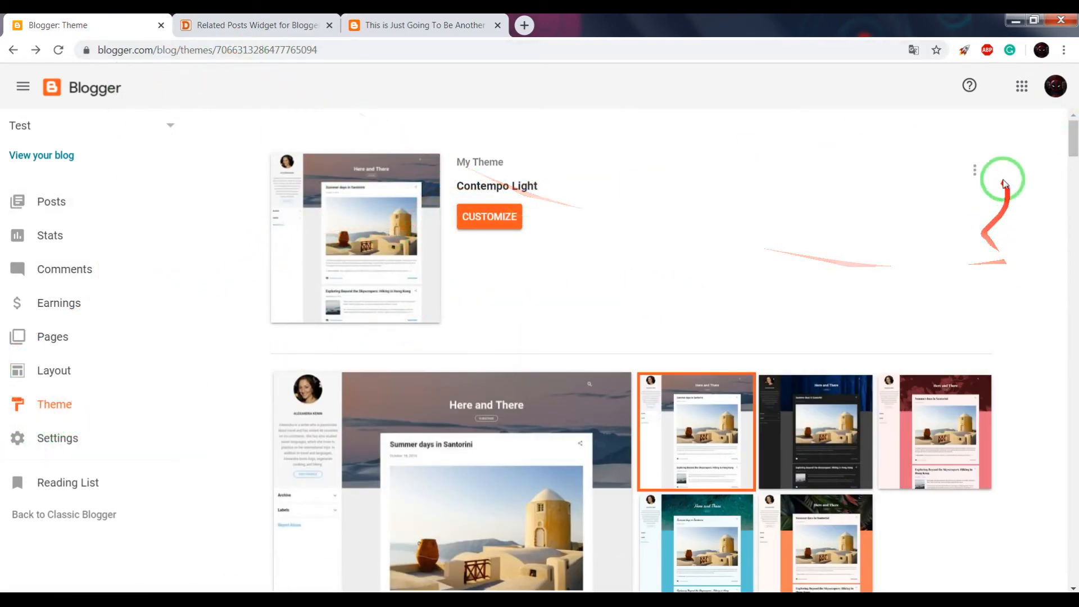
- Search Edit HTML for ]]></b:skin> and paste the simple related-posts CSS on a new line below it
left_click(974, 170)
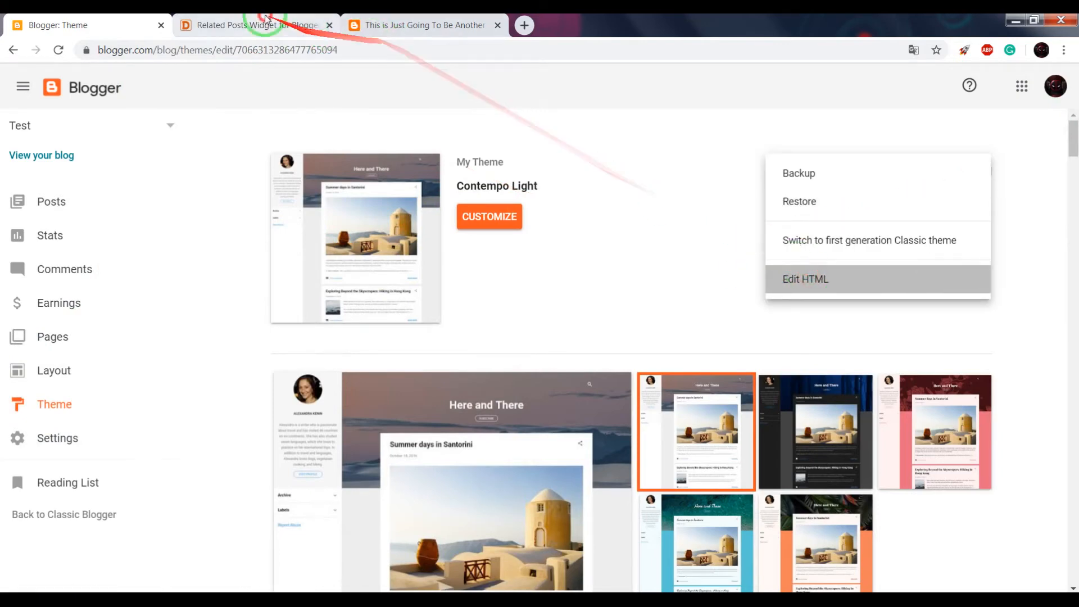
left_click(257, 25)
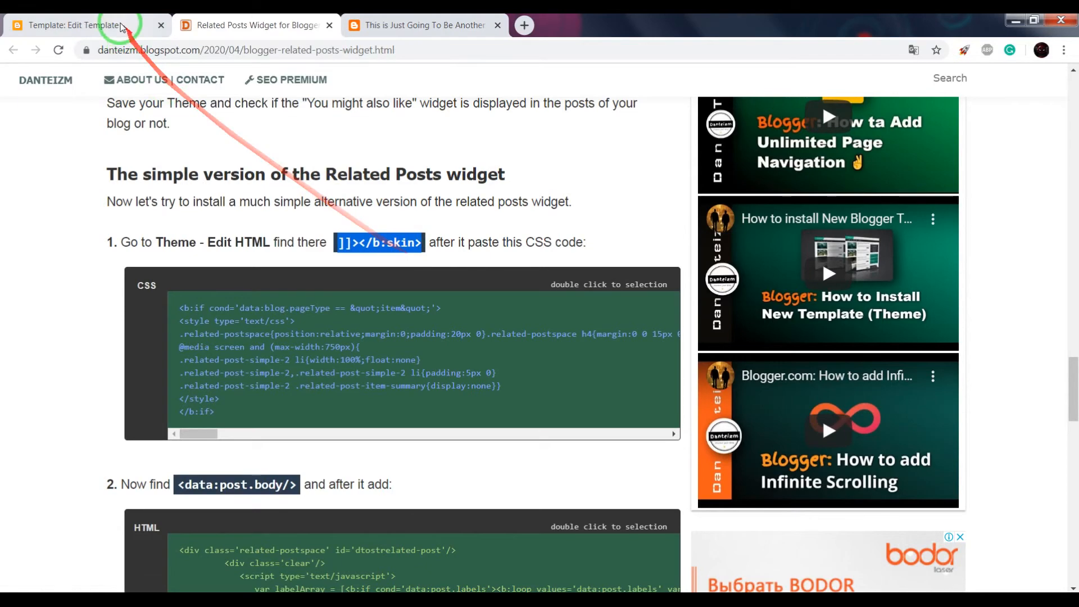
left_click(79, 25)
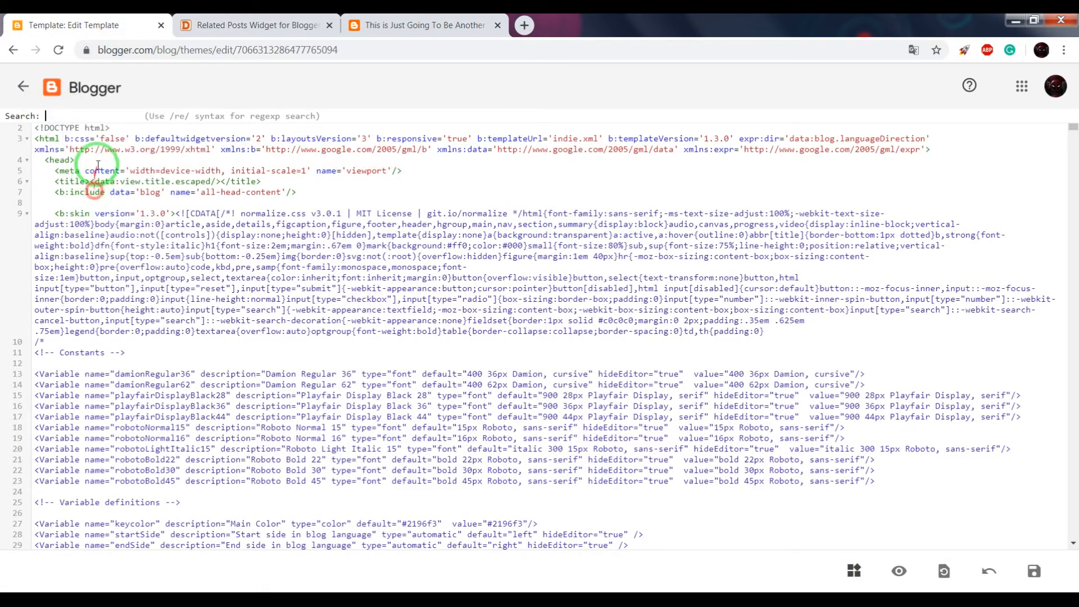
type("]]></b:skin>")
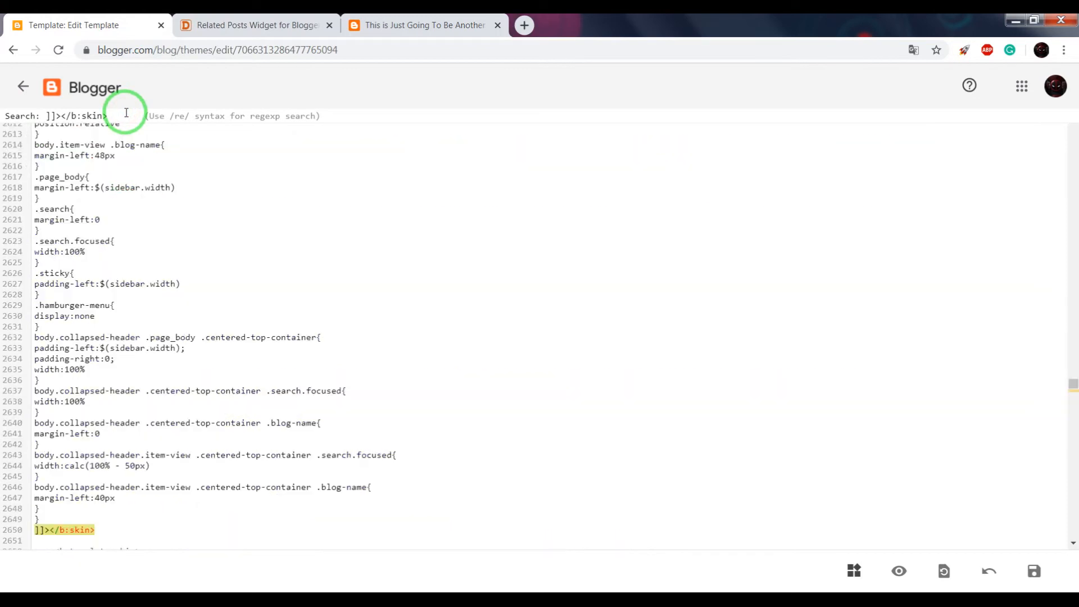
right_click(35, 470)
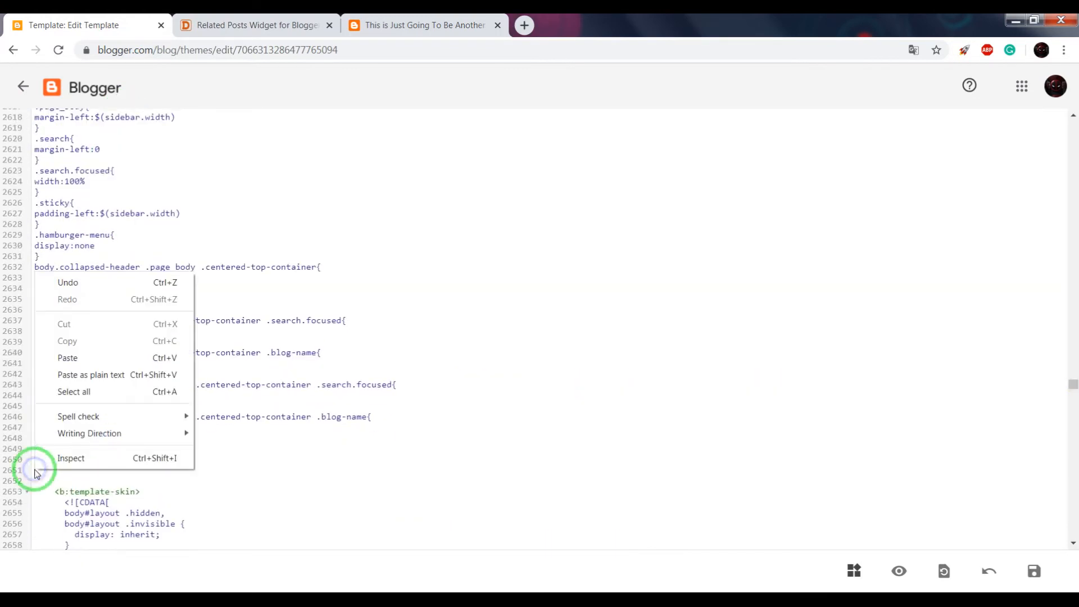
left_click(107, 460)
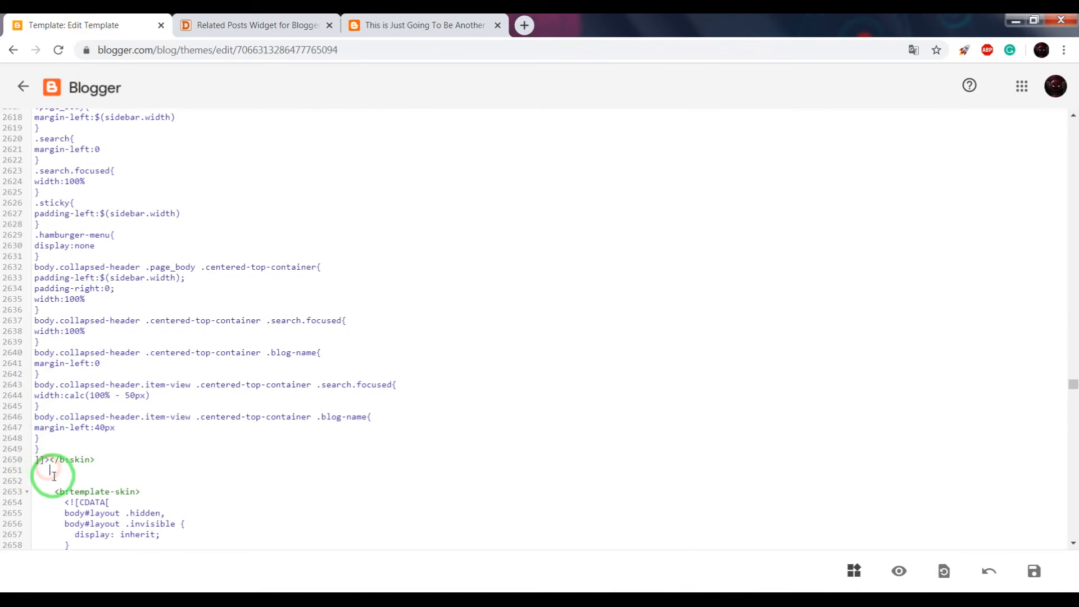
right_click(52, 473)
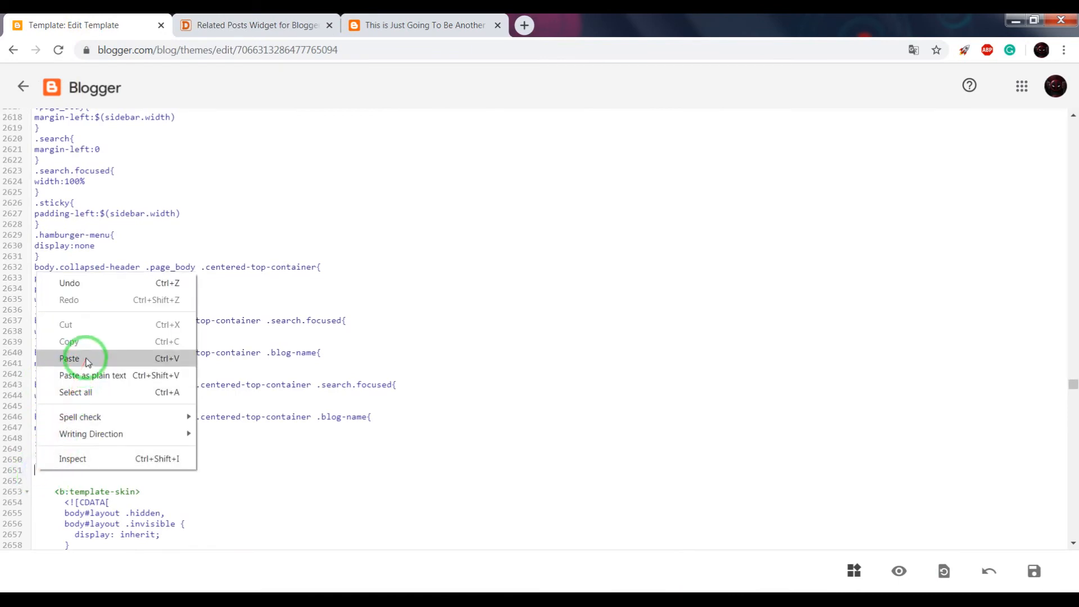
left_click(69, 358)
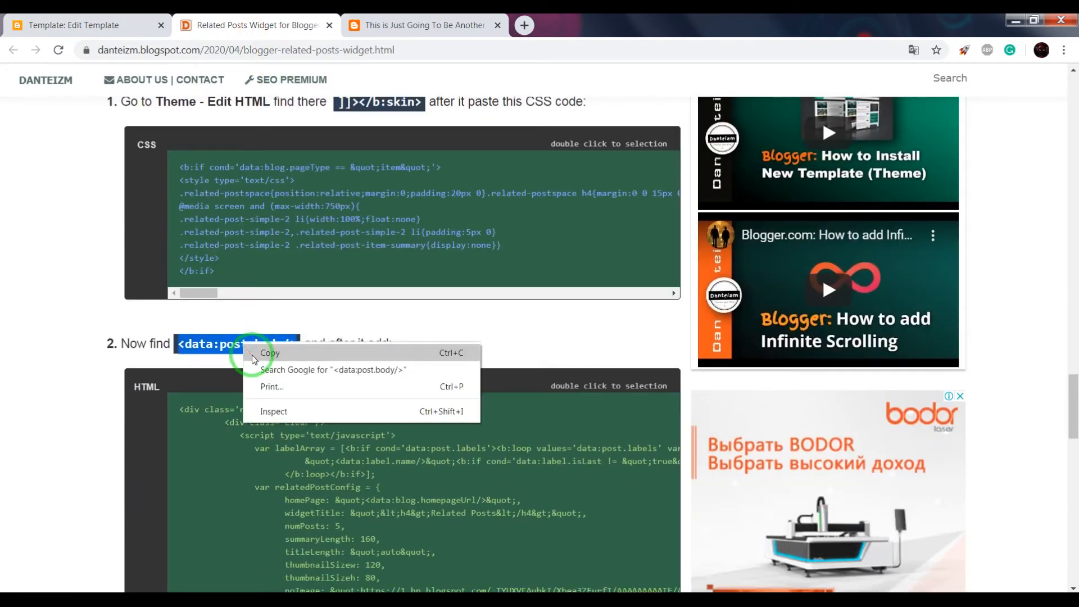
- Paste the simple widget's HTML below <data:post.body/>, save the template, and view the post
left_click(86, 26)
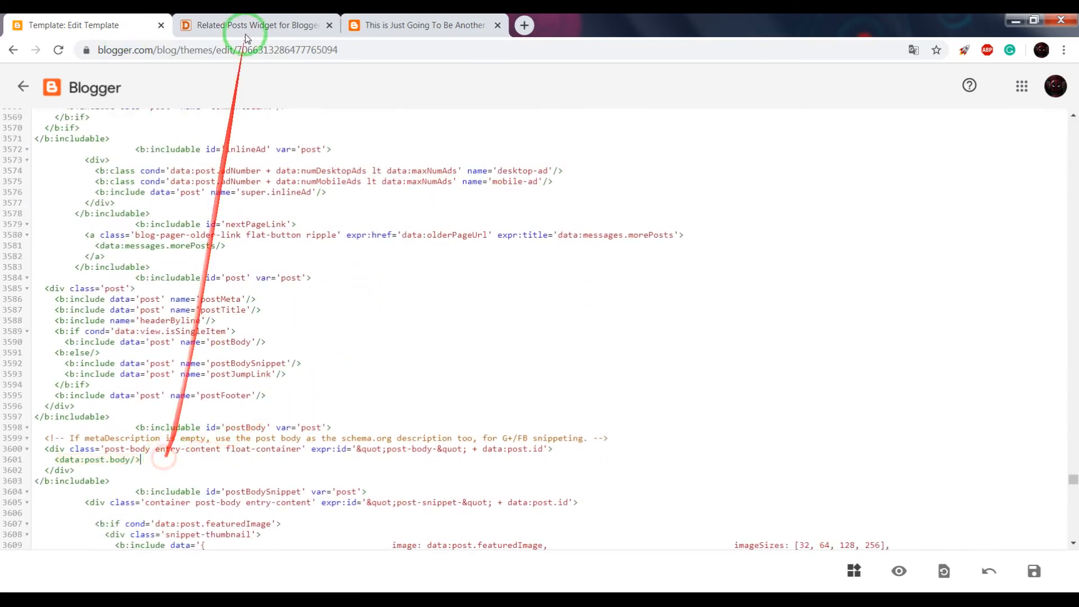
left_click(256, 25)
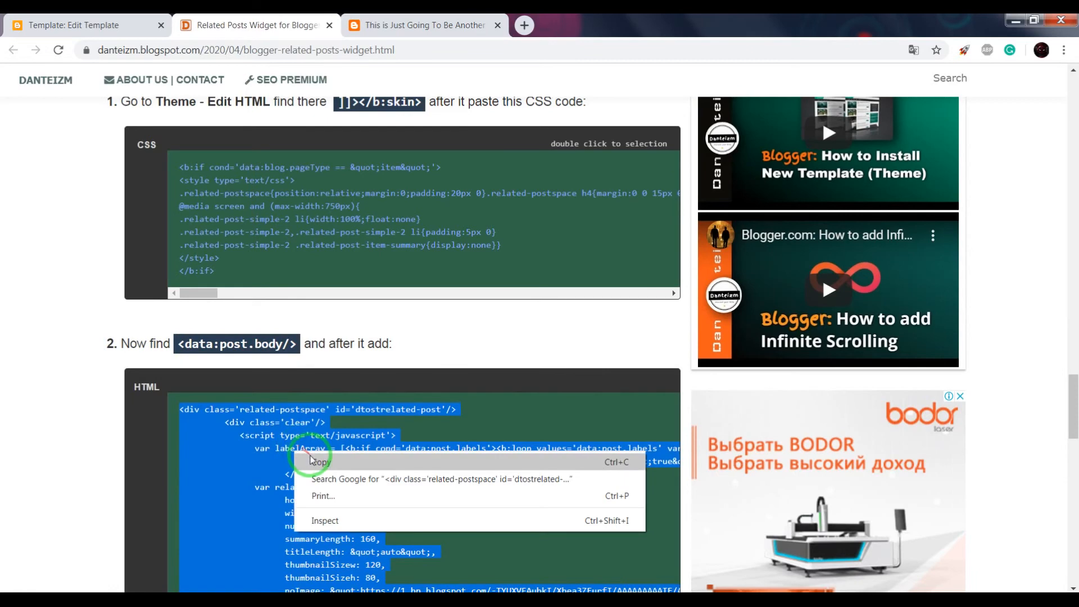
left_click(85, 25)
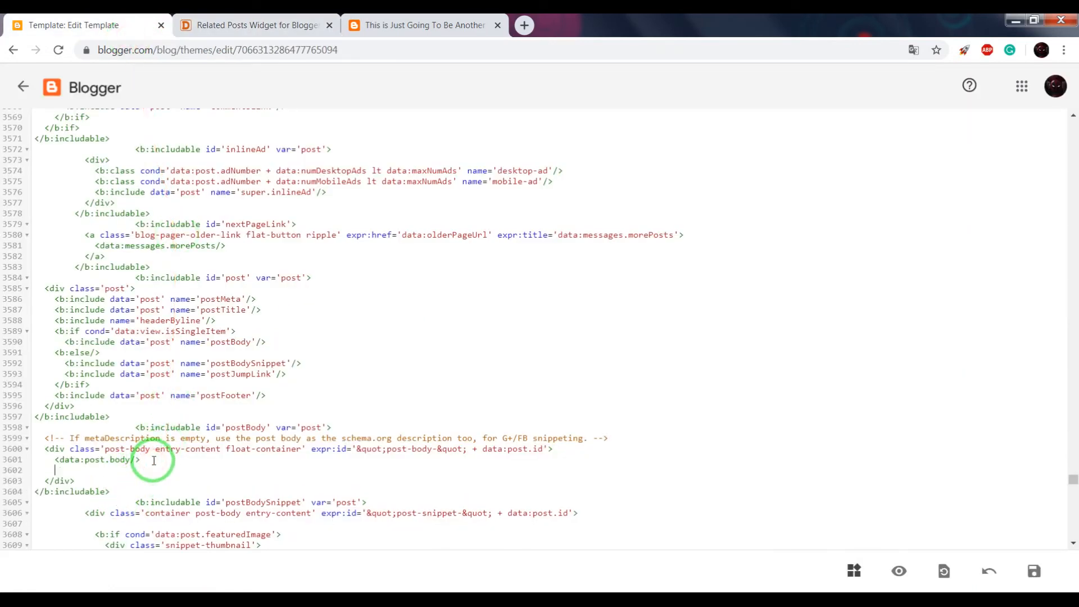
right_click(154, 460)
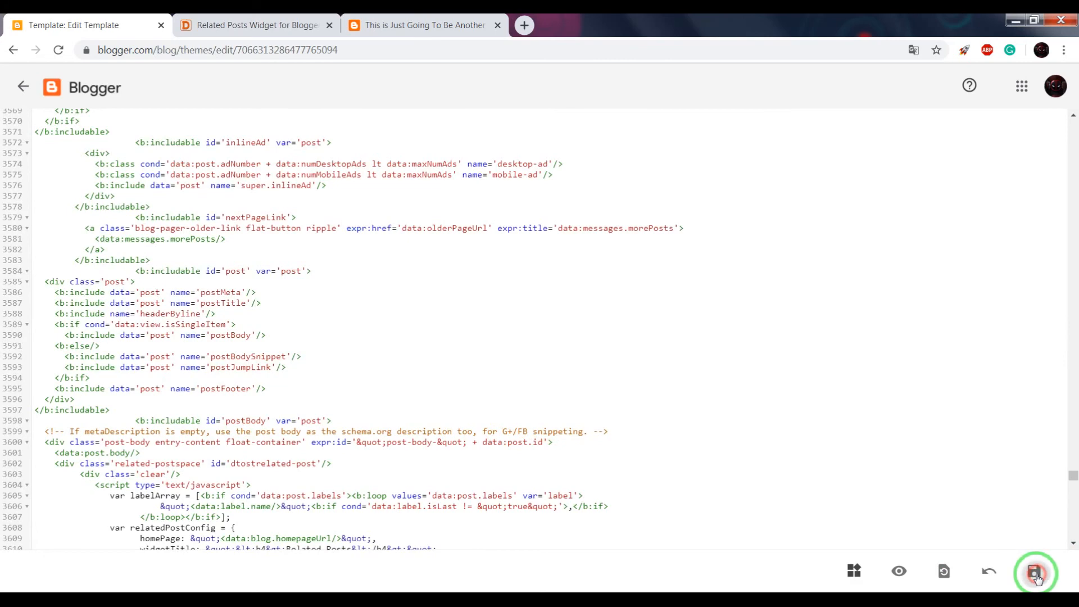
left_click(1036, 571)
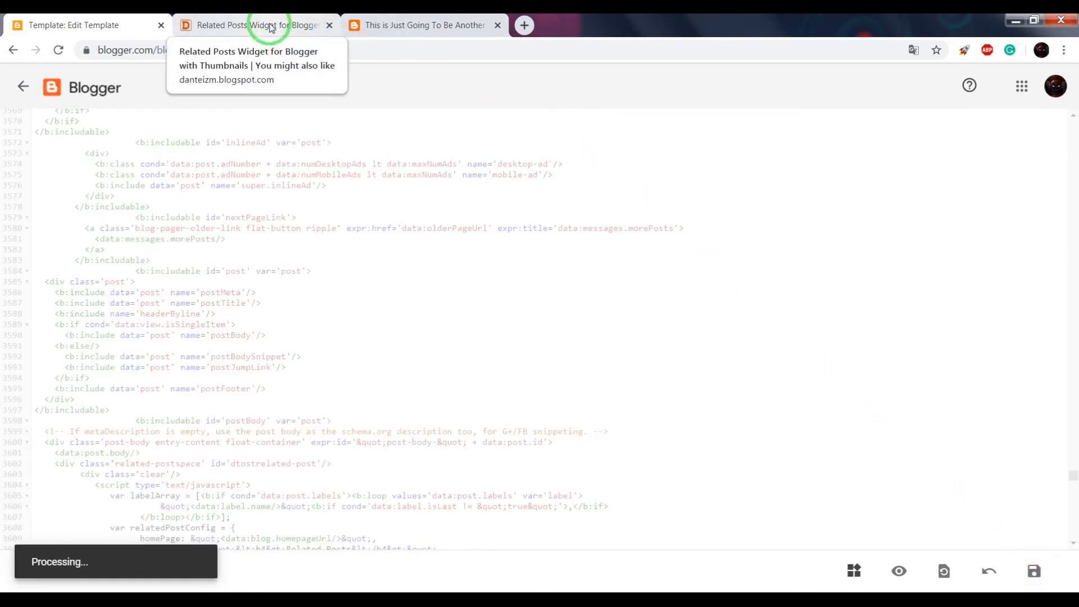
left_click(424, 25)
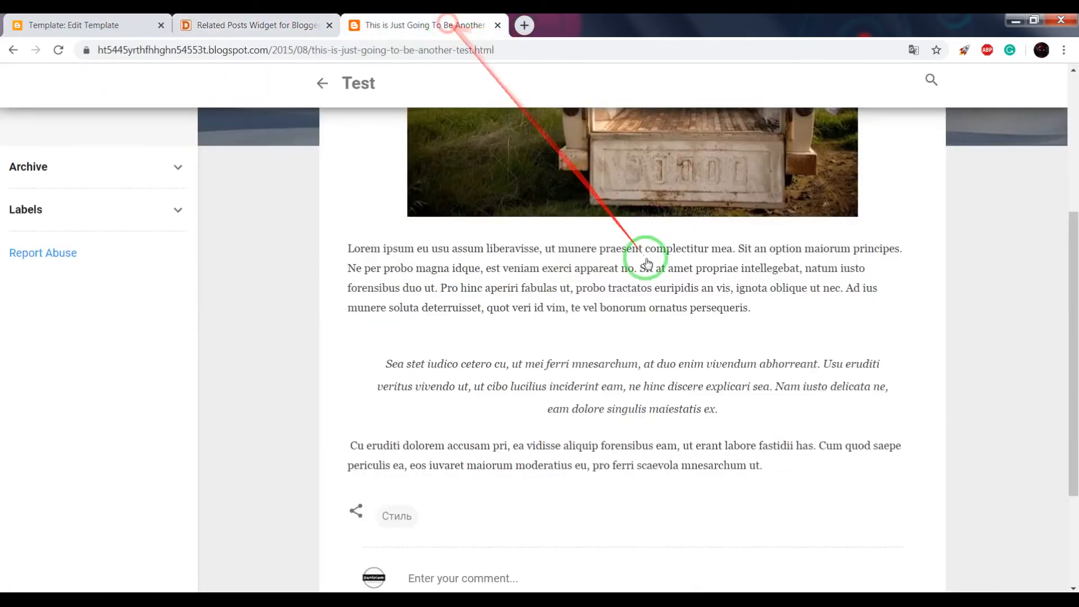